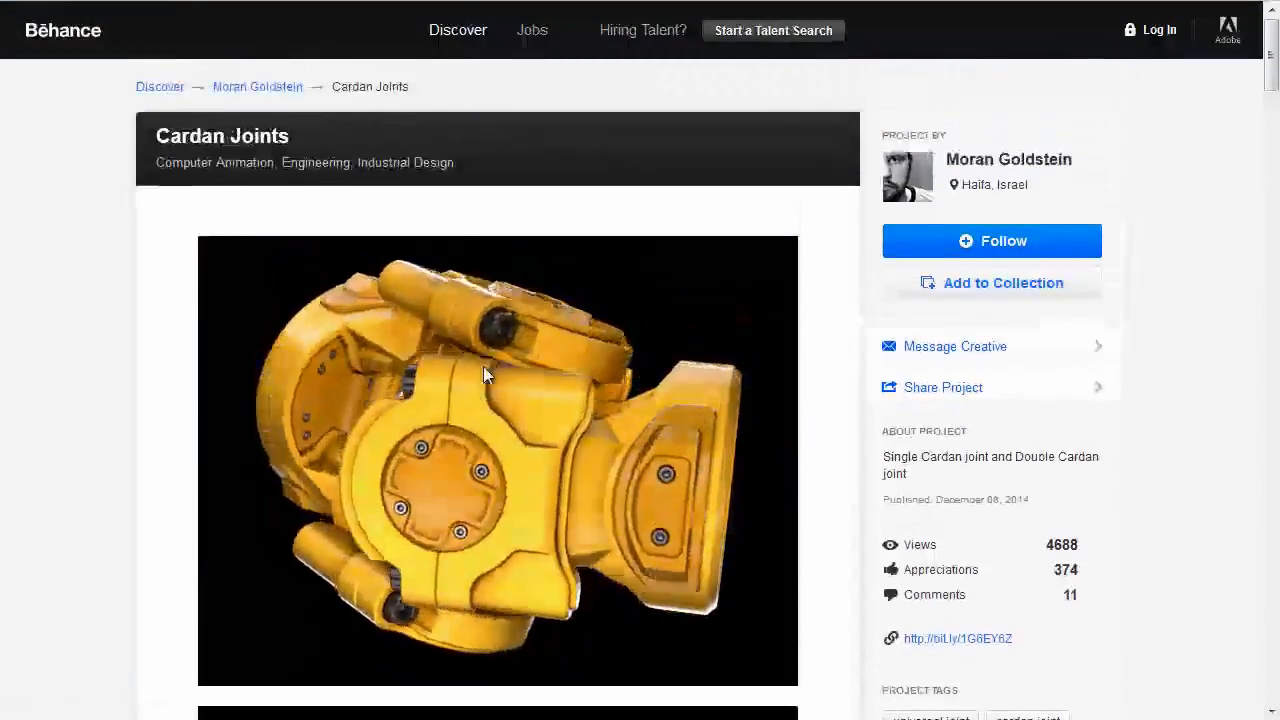
mouse_move(896, 292)
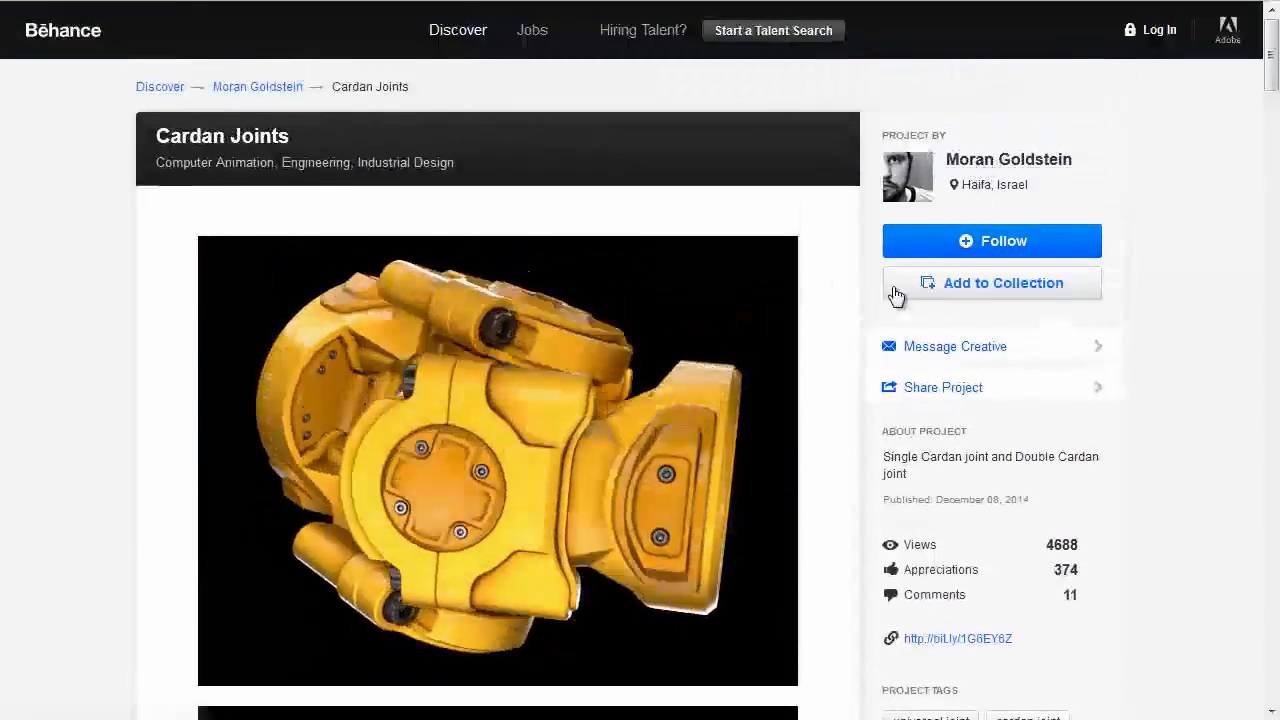
Scroll the Cardan Joints project page through its renders down to the joint angle diagram.
scroll(down, 3)
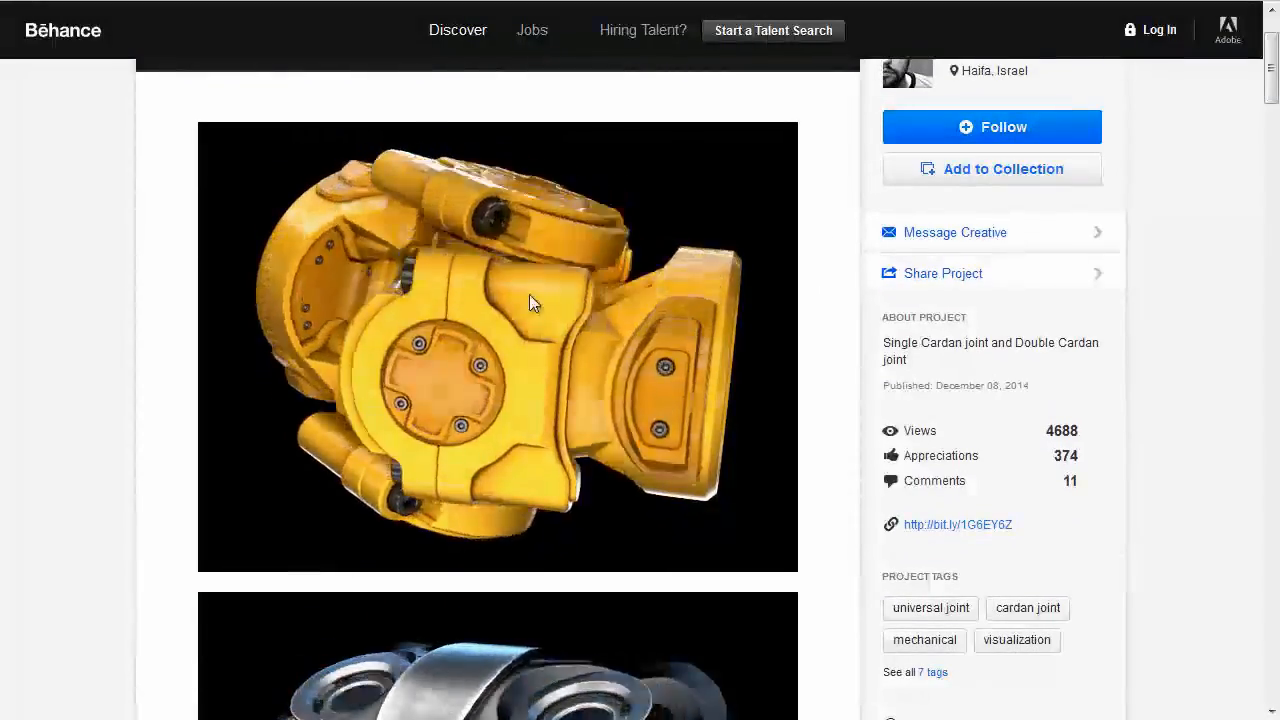
scroll(down, 3)
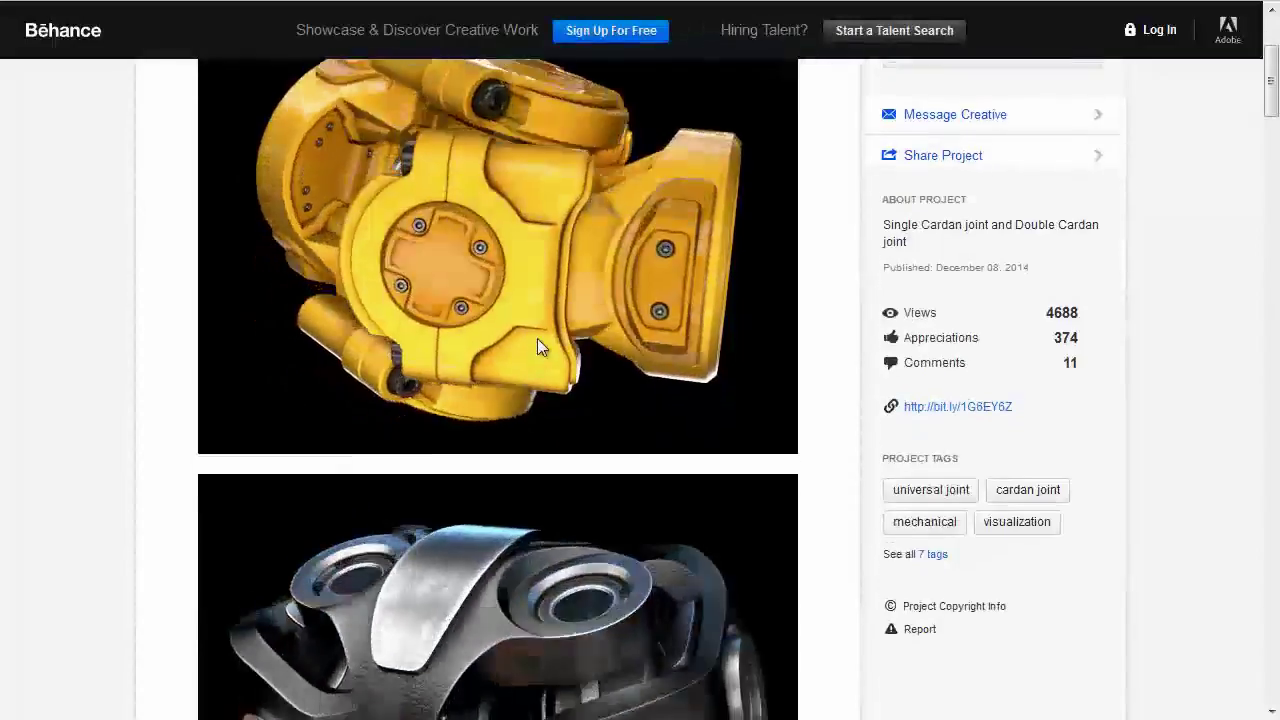
scroll(down, 3)
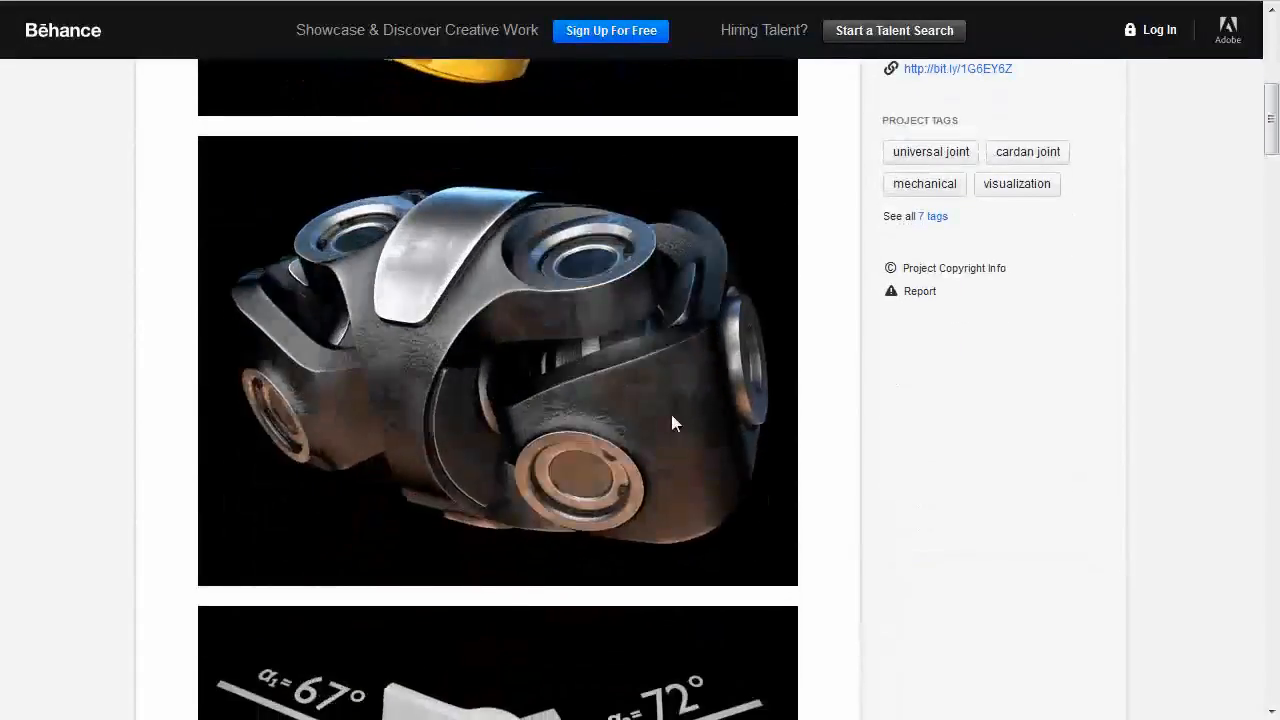
scroll(down, 3)
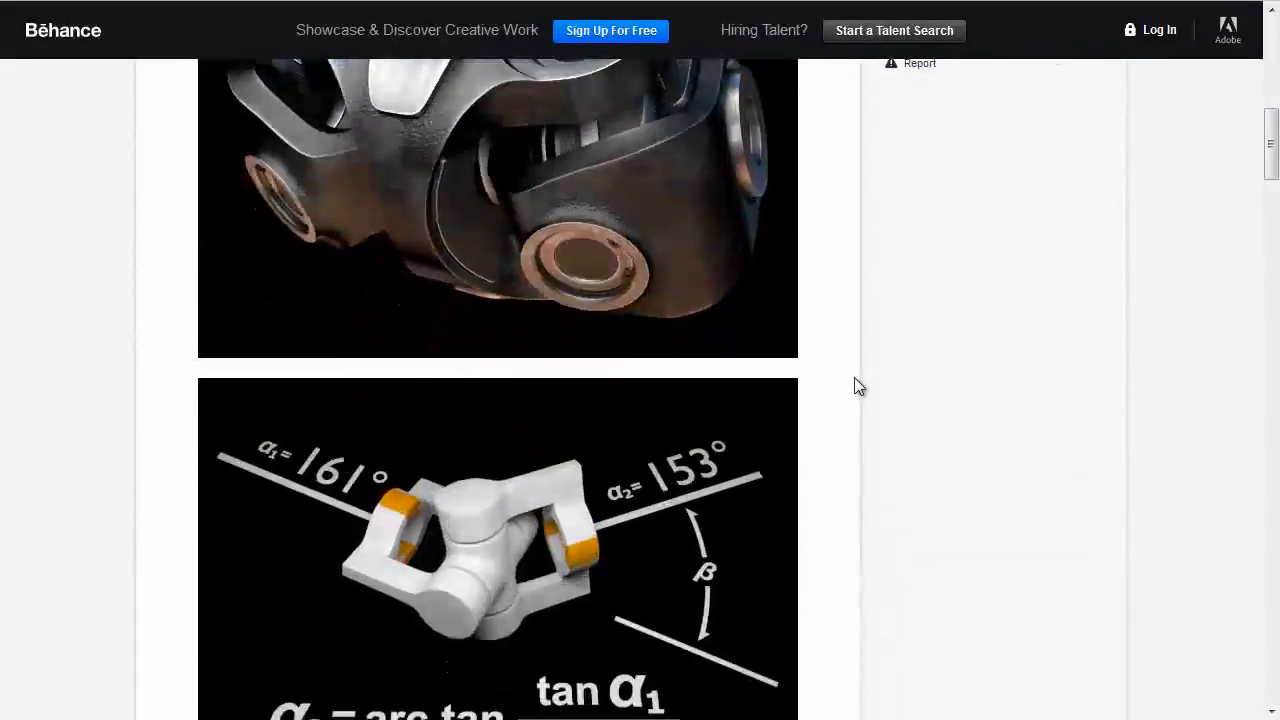
scroll(down, 3)
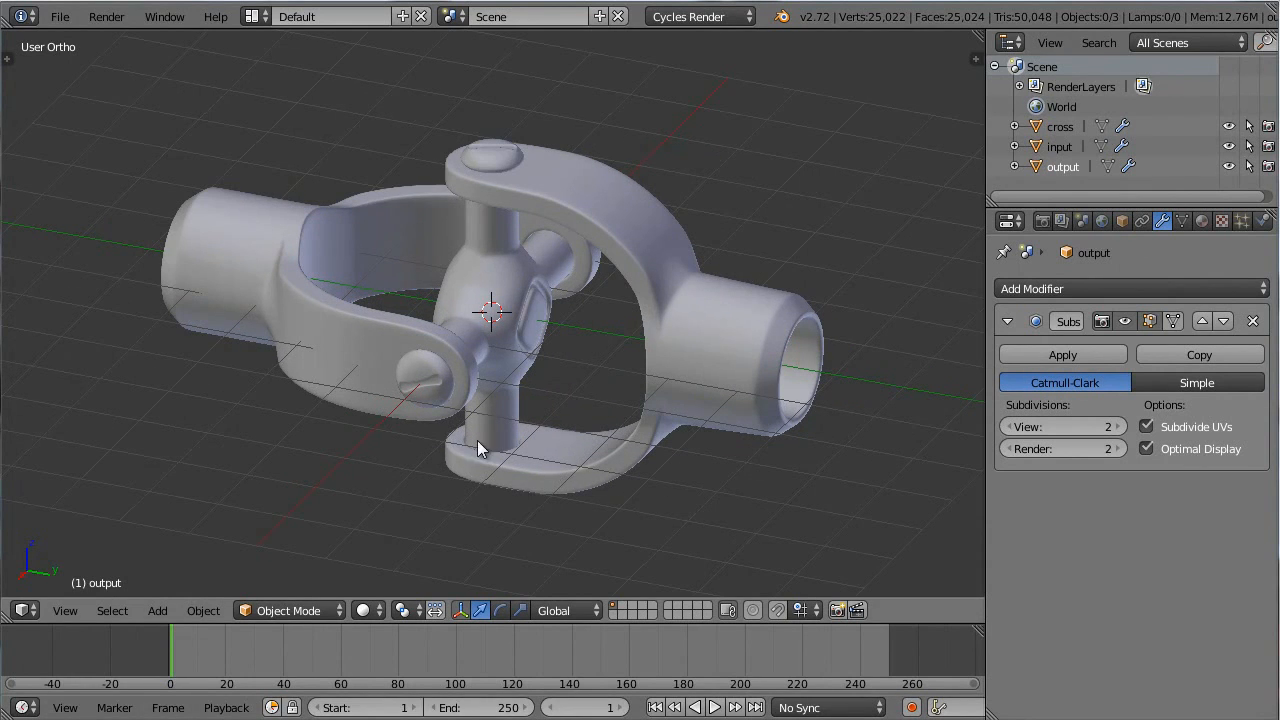
mouse_move(736, 432)
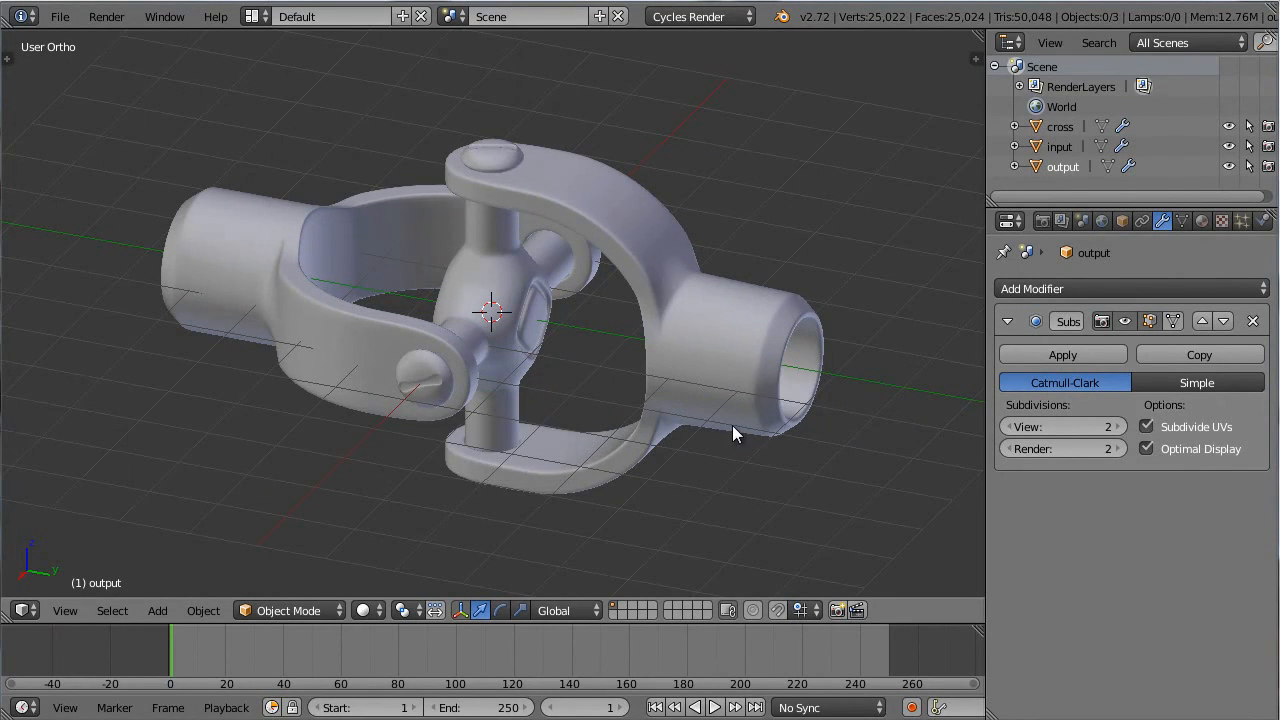
click(436, 372)
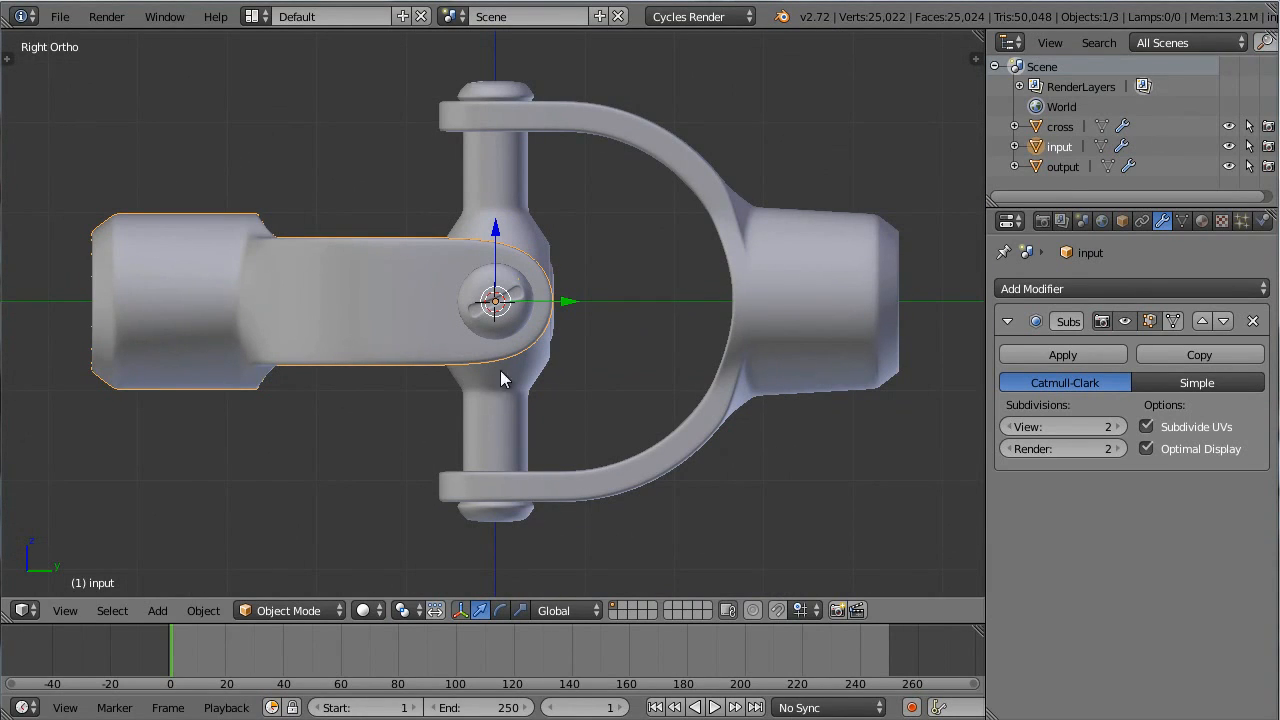
drag(500, 378, 668, 418)
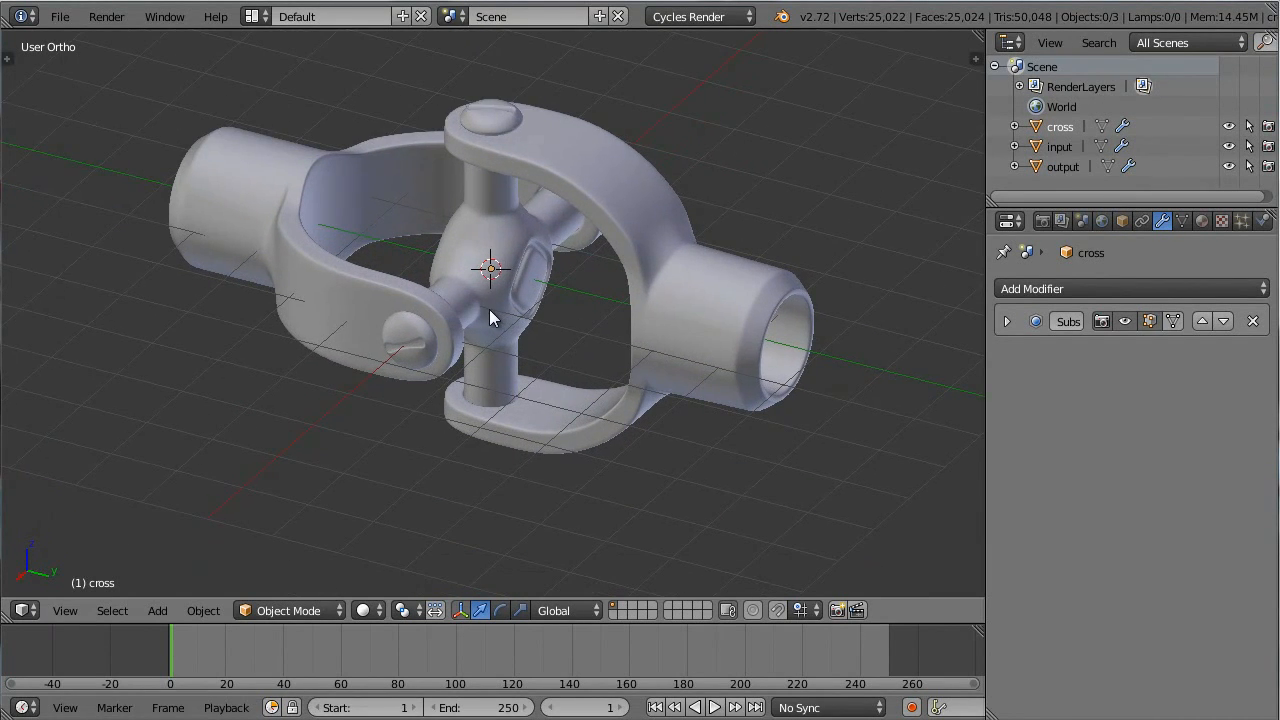
mouse_move(484, 332)
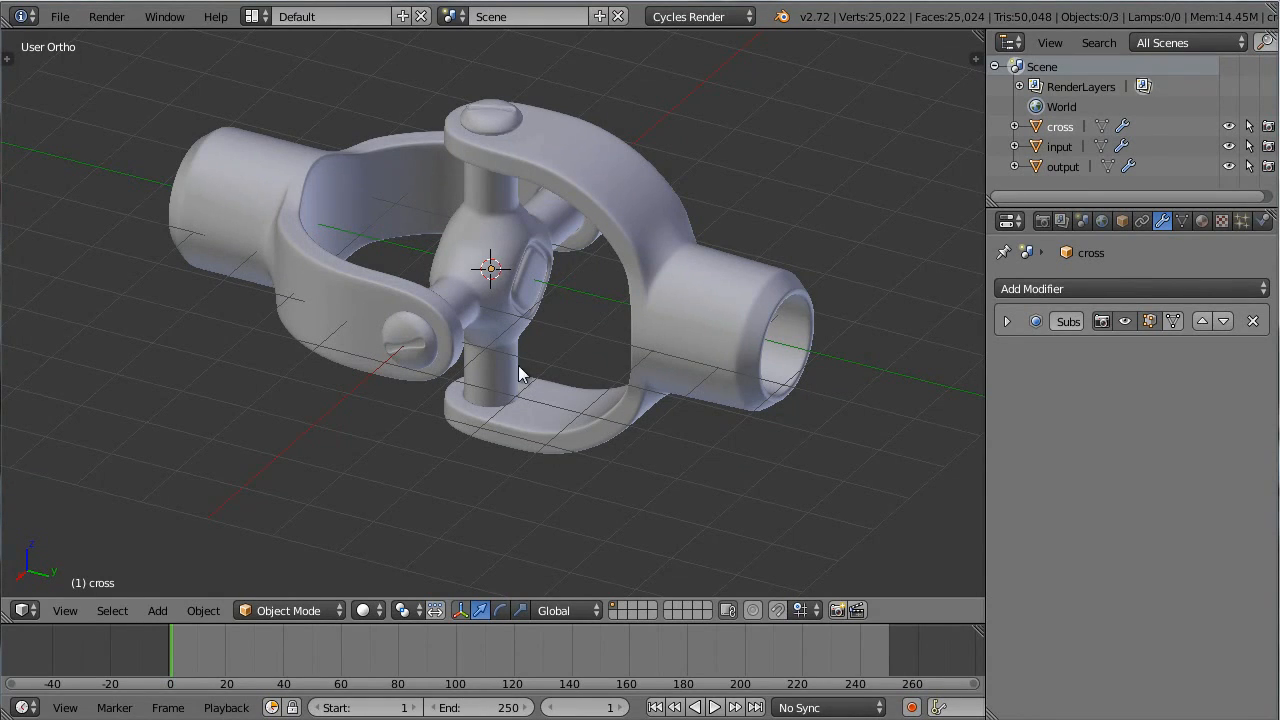
mouse_move(700, 350)
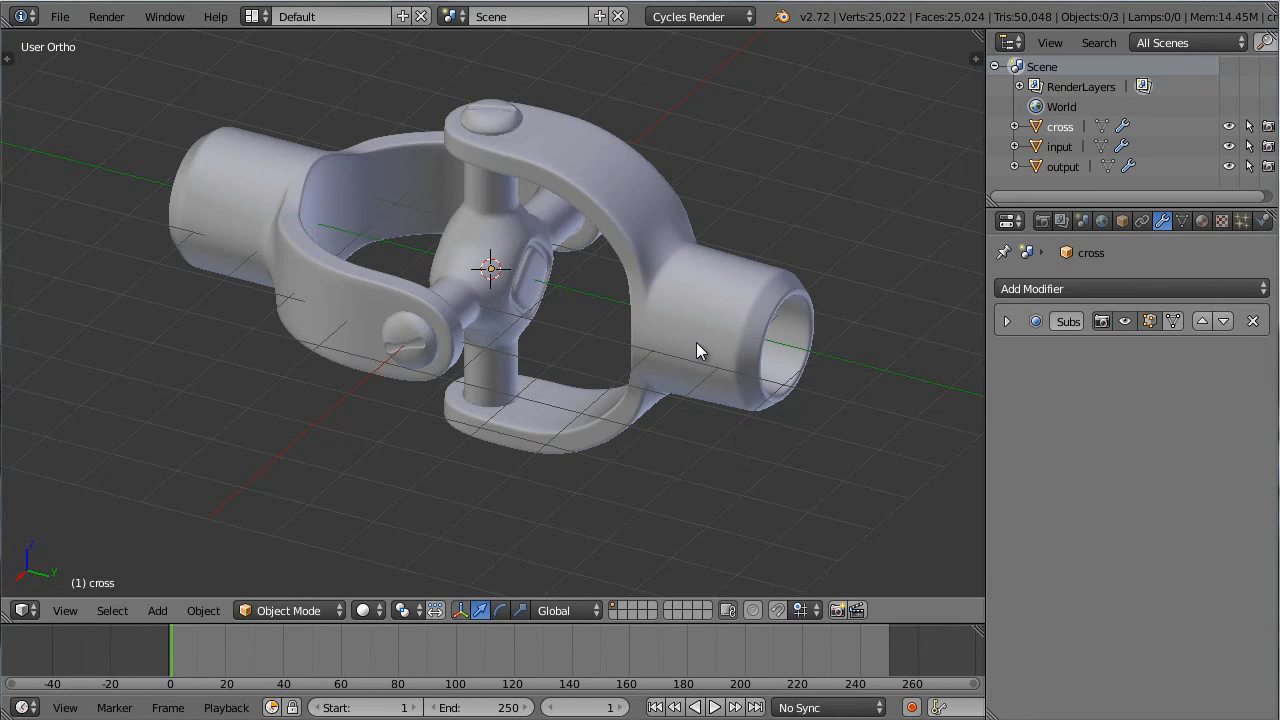
mouse_move(322, 268)
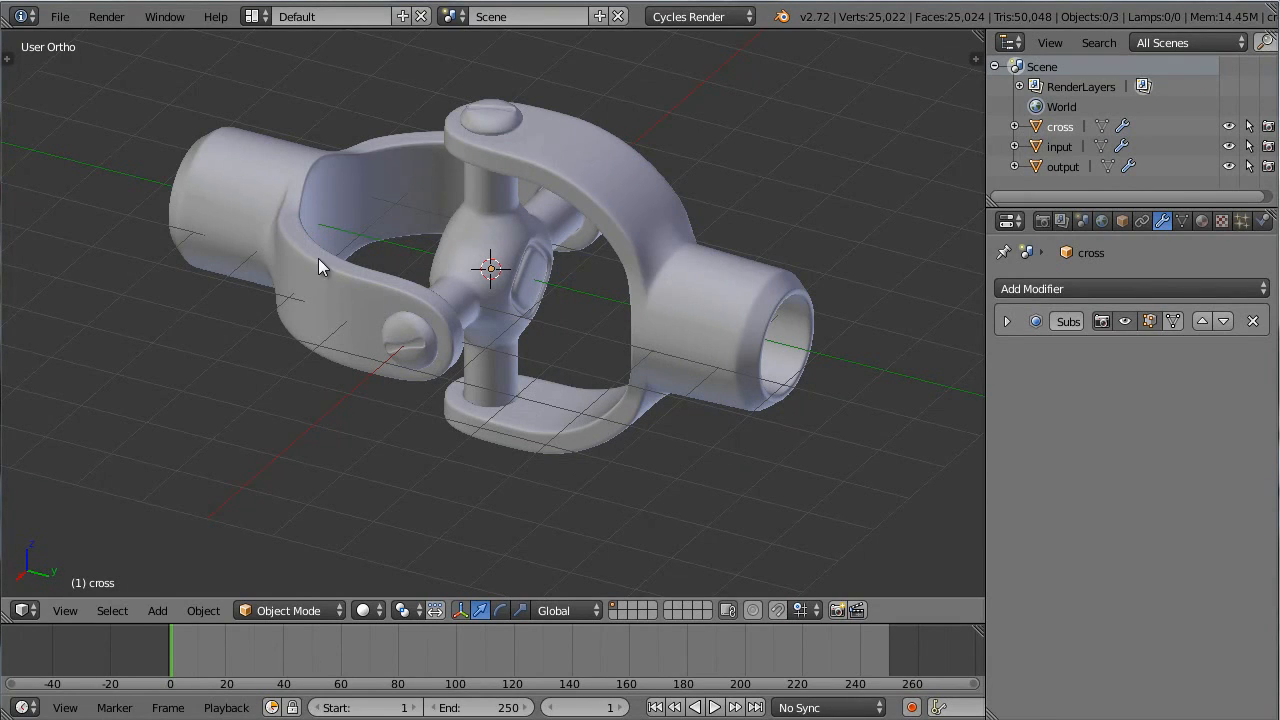
mouse_move(344, 272)
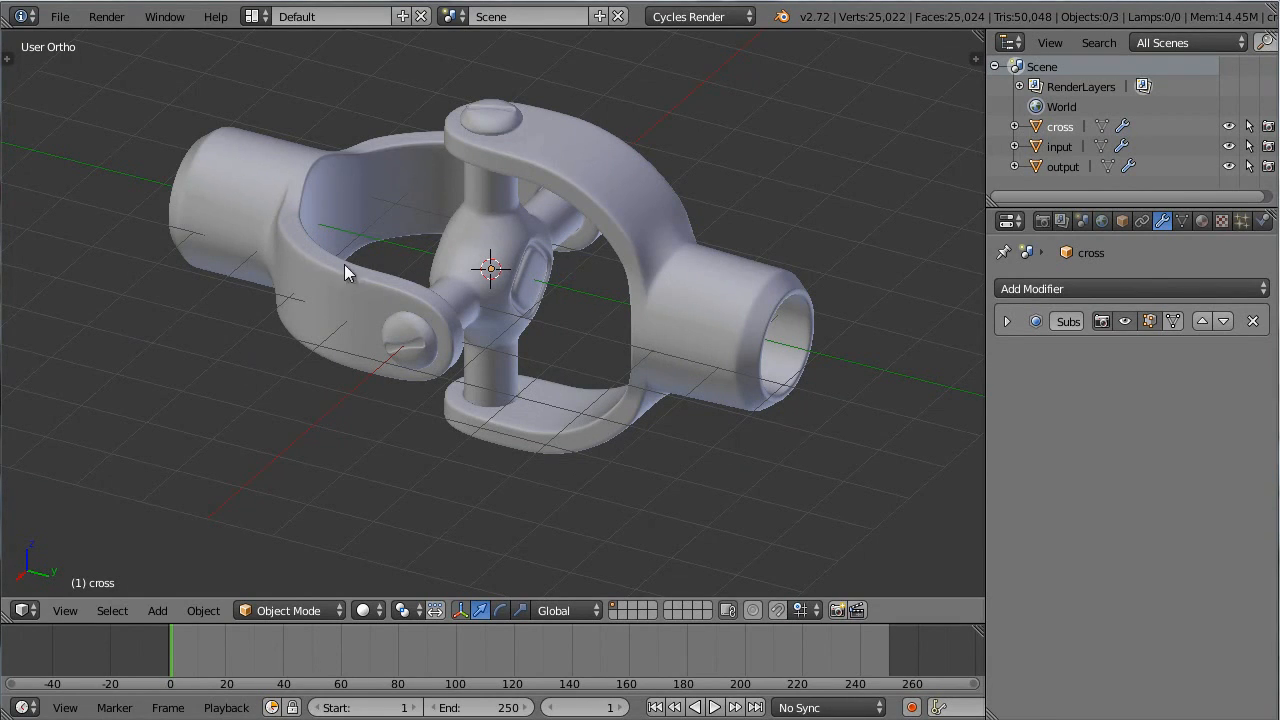
drag(344, 272, 600, 324)
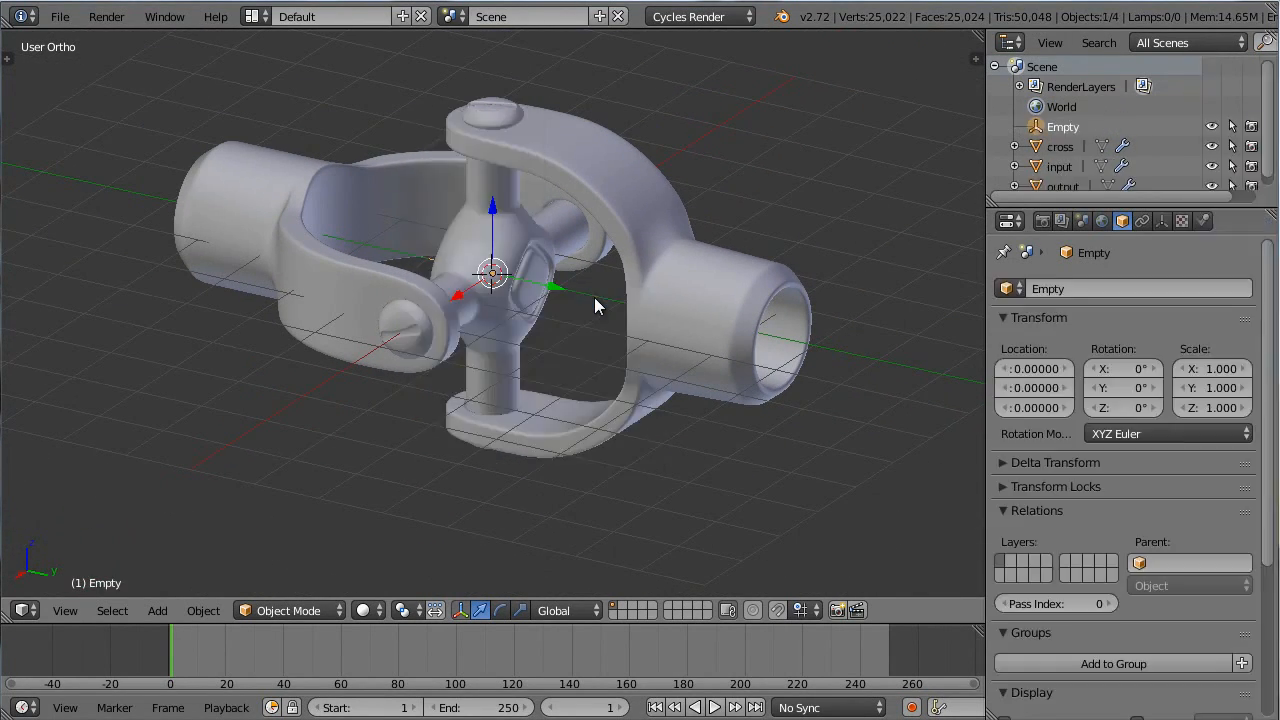
mouse_move(474, 296)
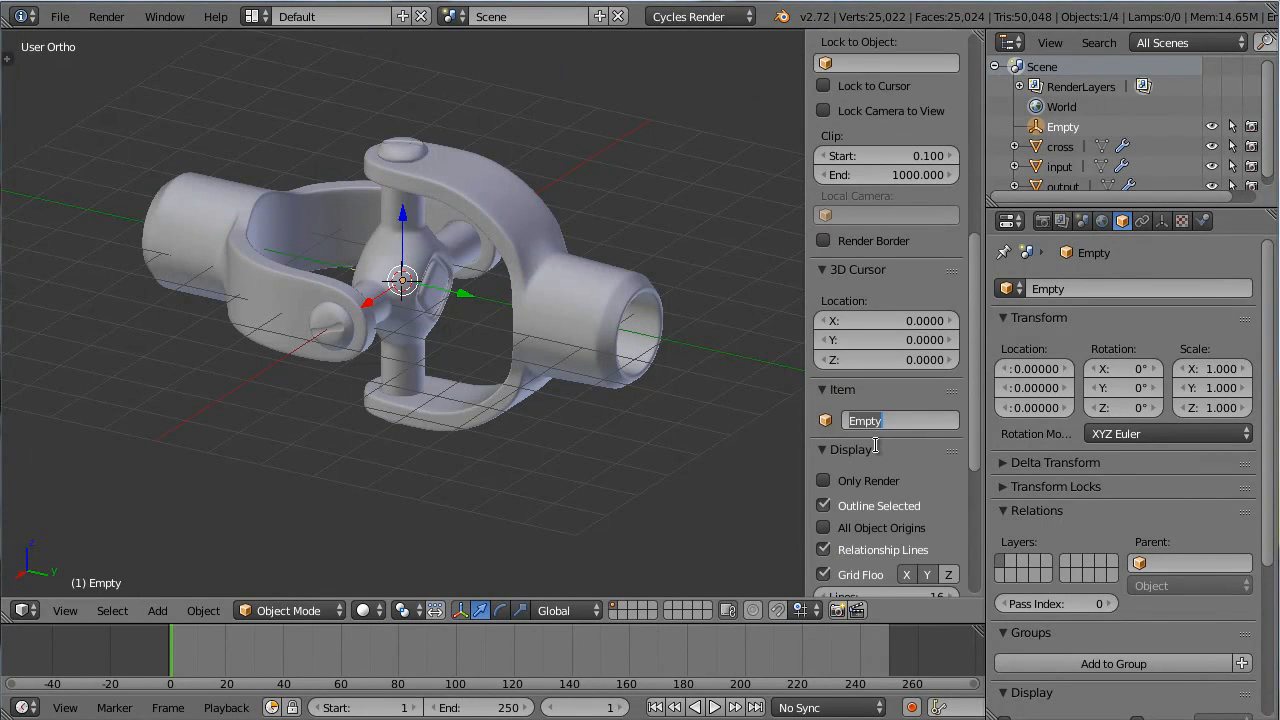
Name the centre empty 'aim' and the empty placed 6 units along Y 'track'.
text(aim)
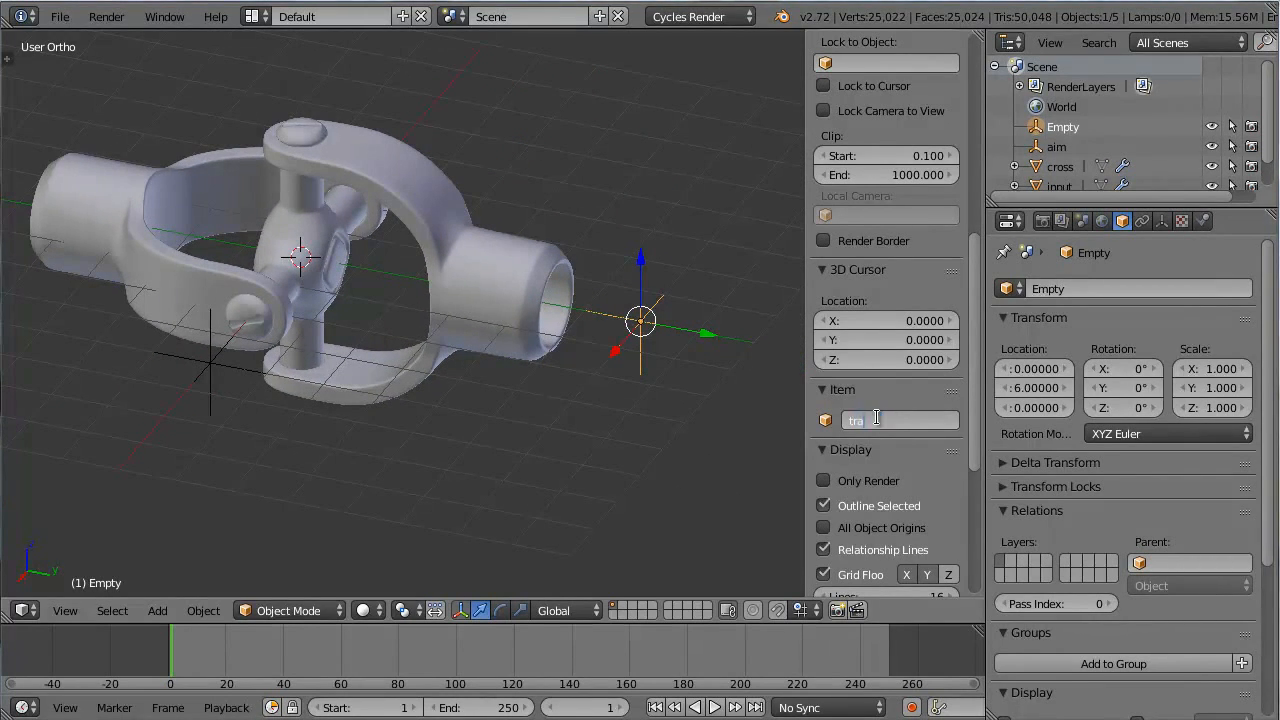
text(track)
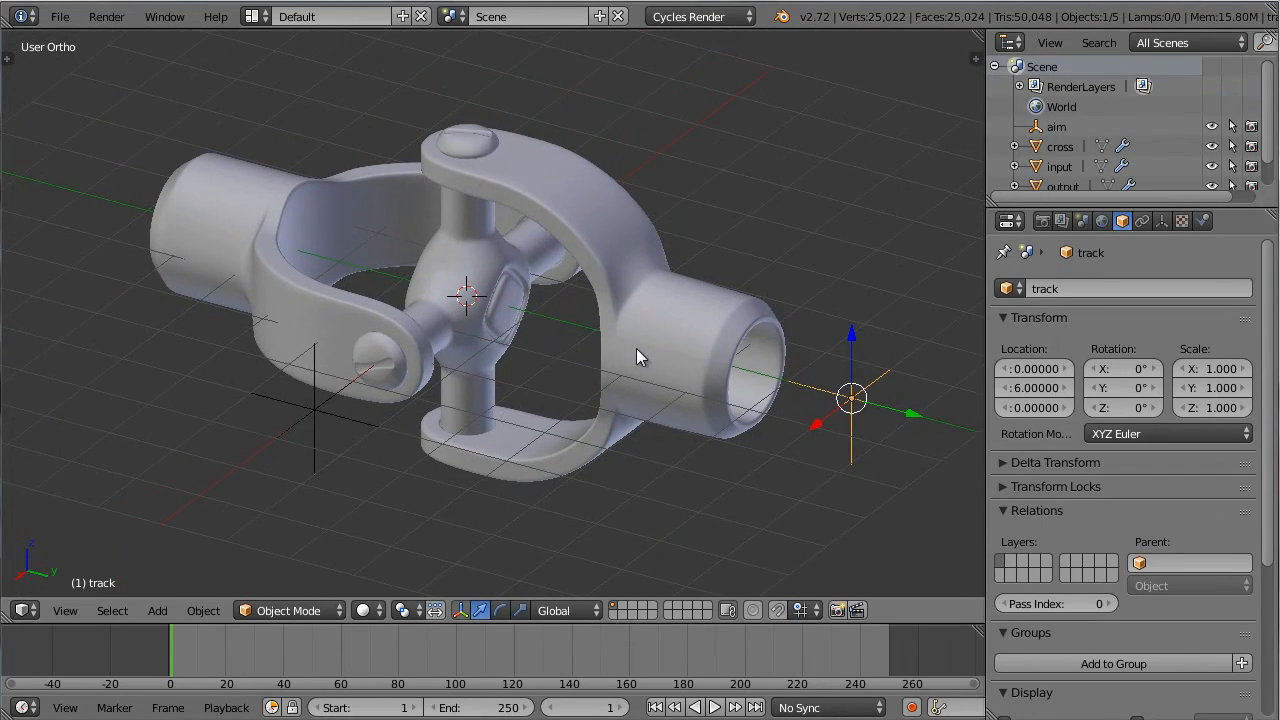
drag(640, 356, 576, 336)
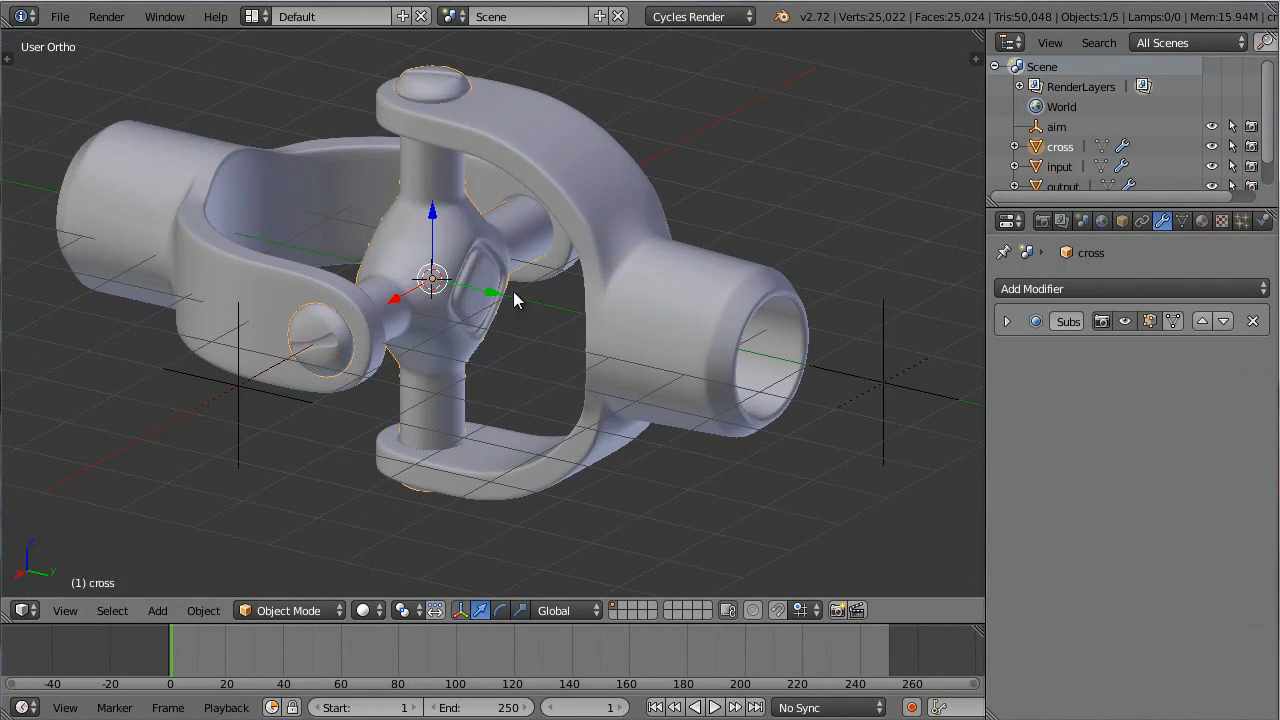
mouse_move(432, 304)
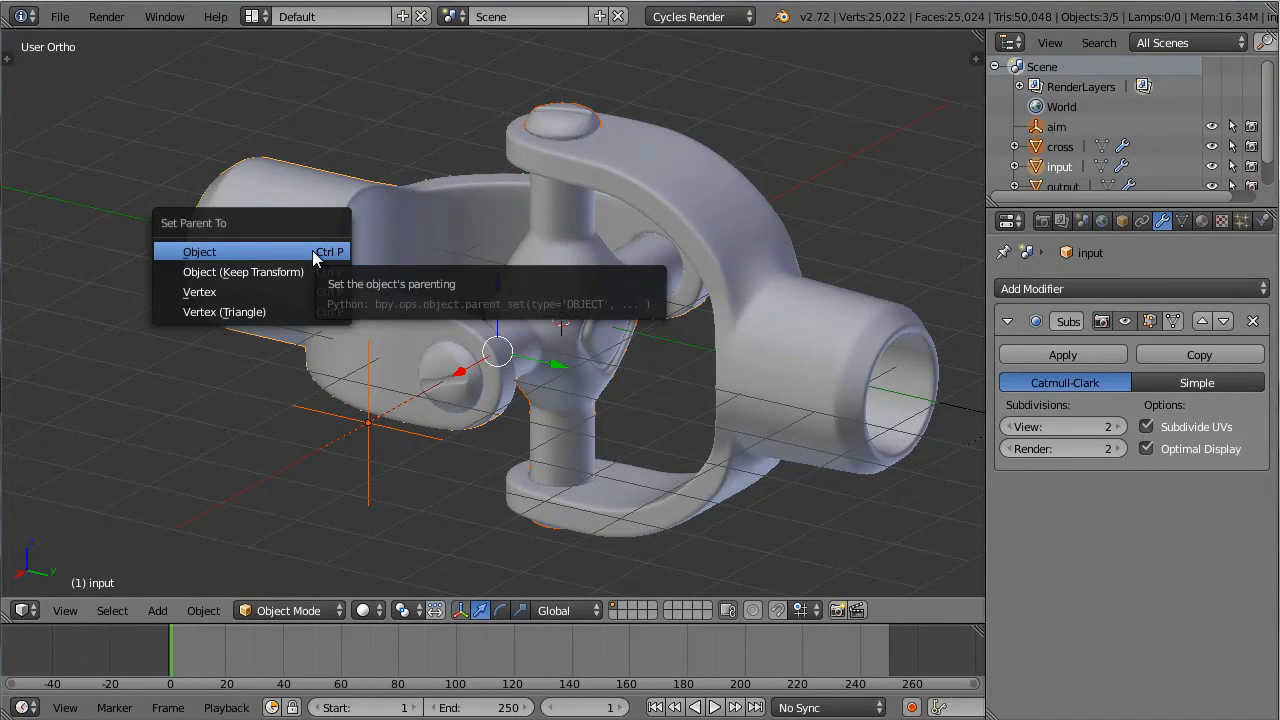
Parent aim and cross to the input yoke as Object, then rotate the assembly to a new orientation.
click(200, 252)
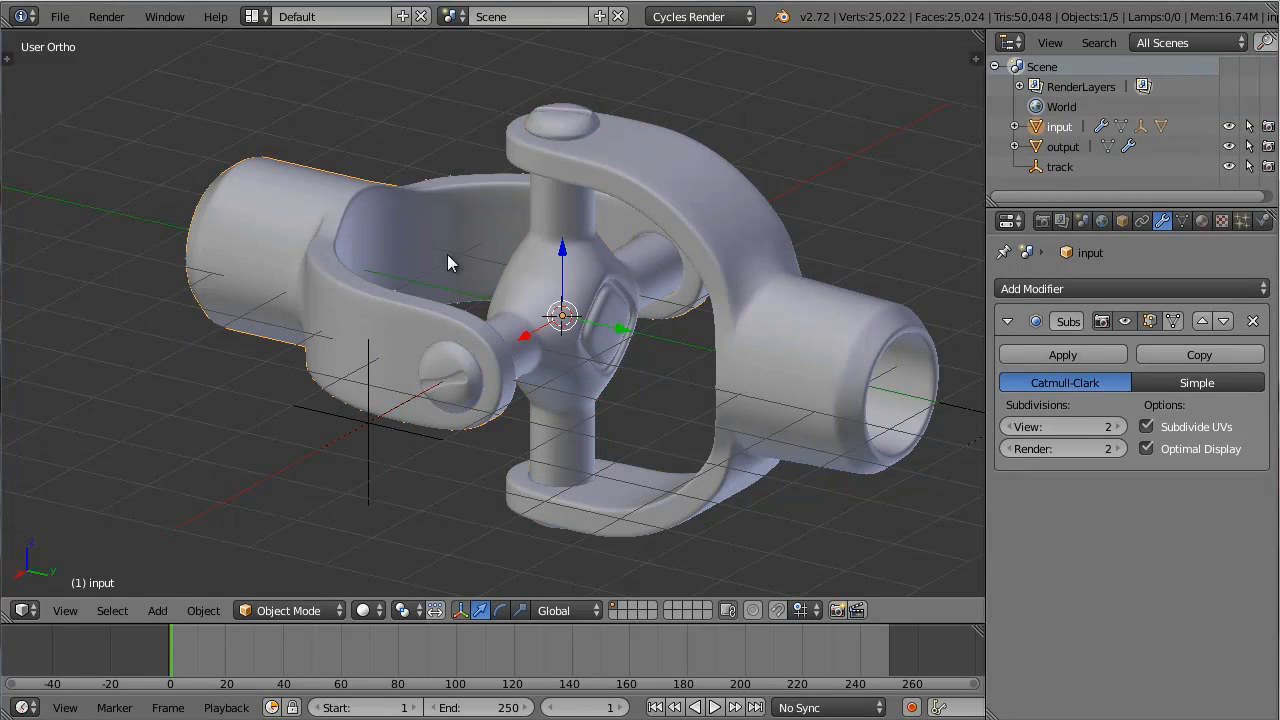
mouse_move(408, 320)
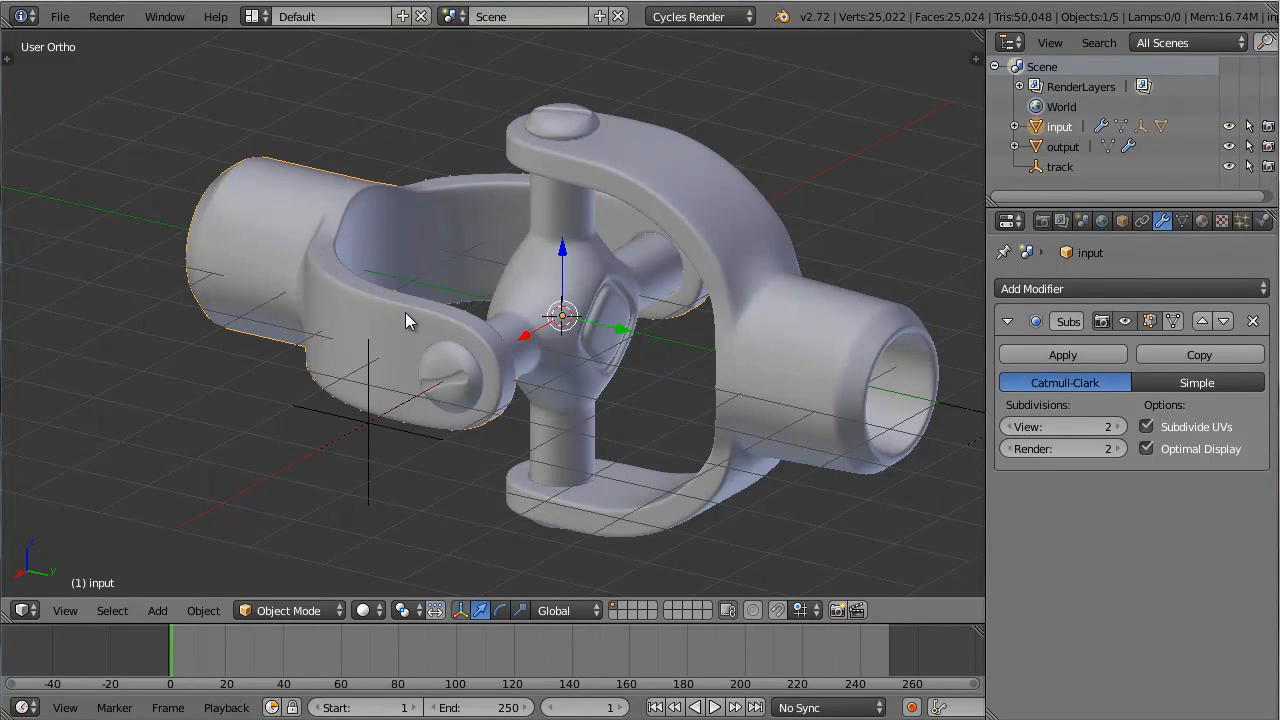
drag(408, 320, 704, 196)
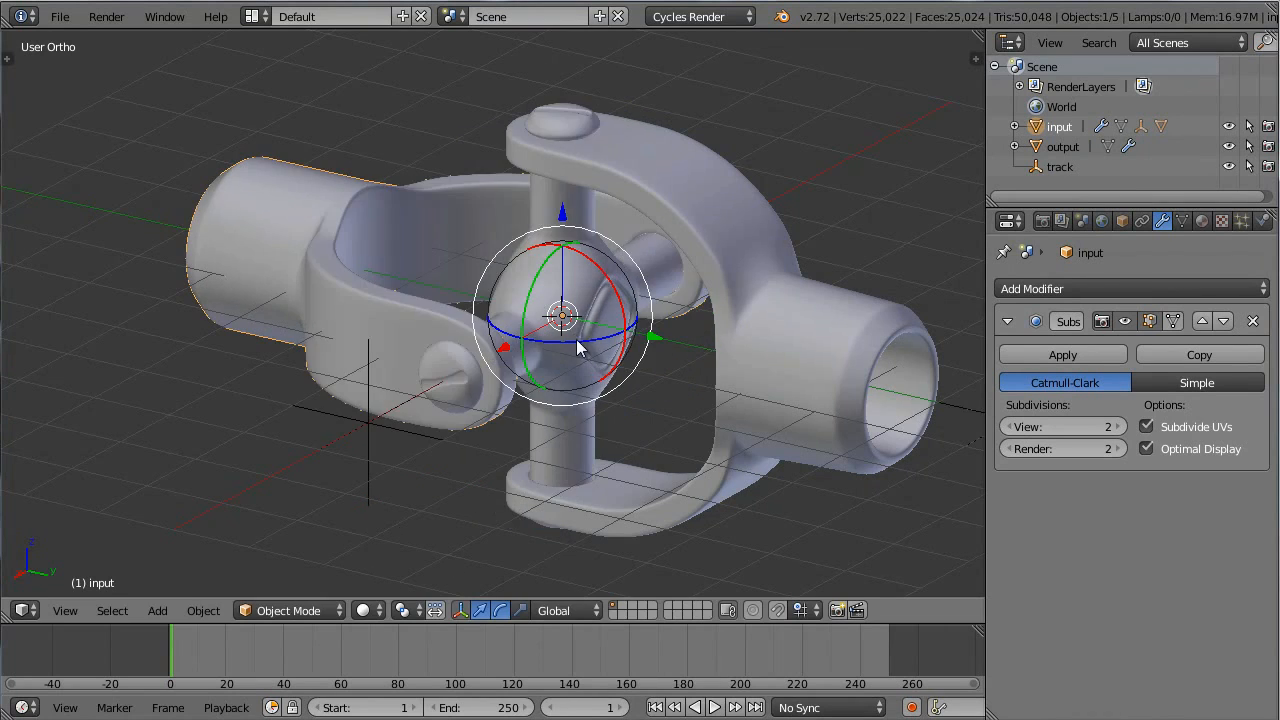
drag(580, 344, 576, 370)
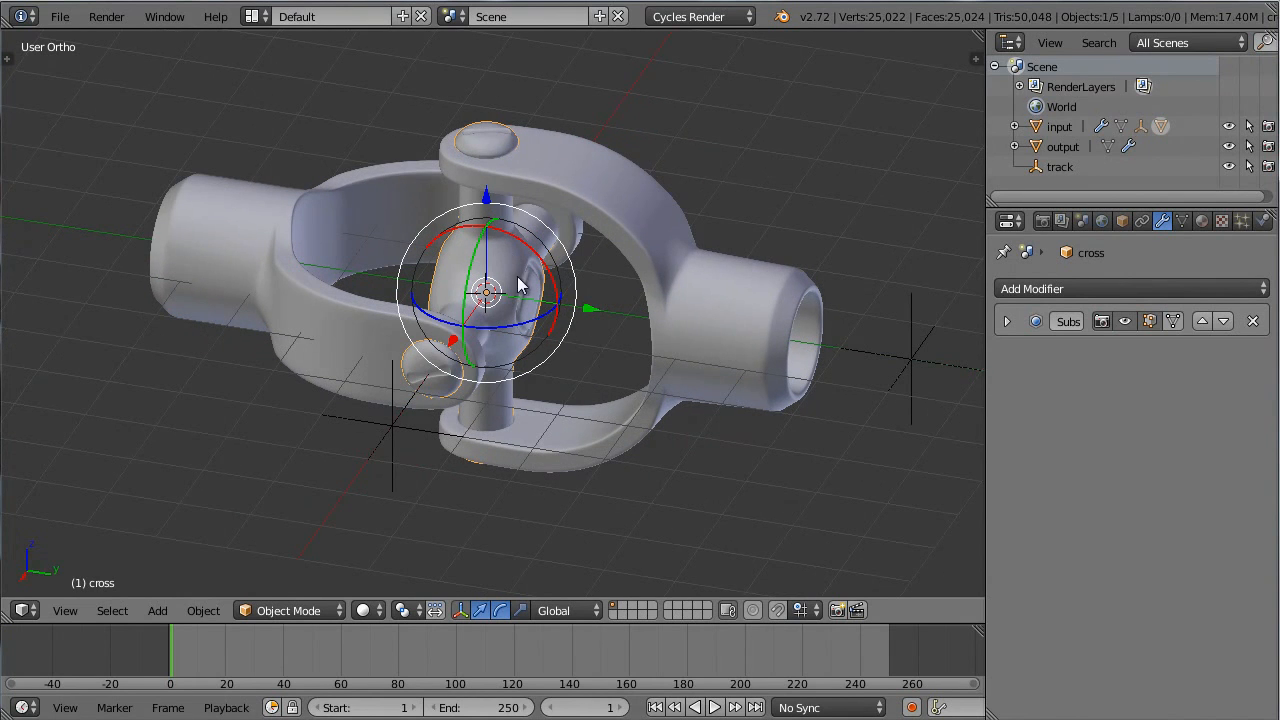
Add a Locked Track constraint on the cross targeting the track empty.
drag(520, 284, 784, 342)
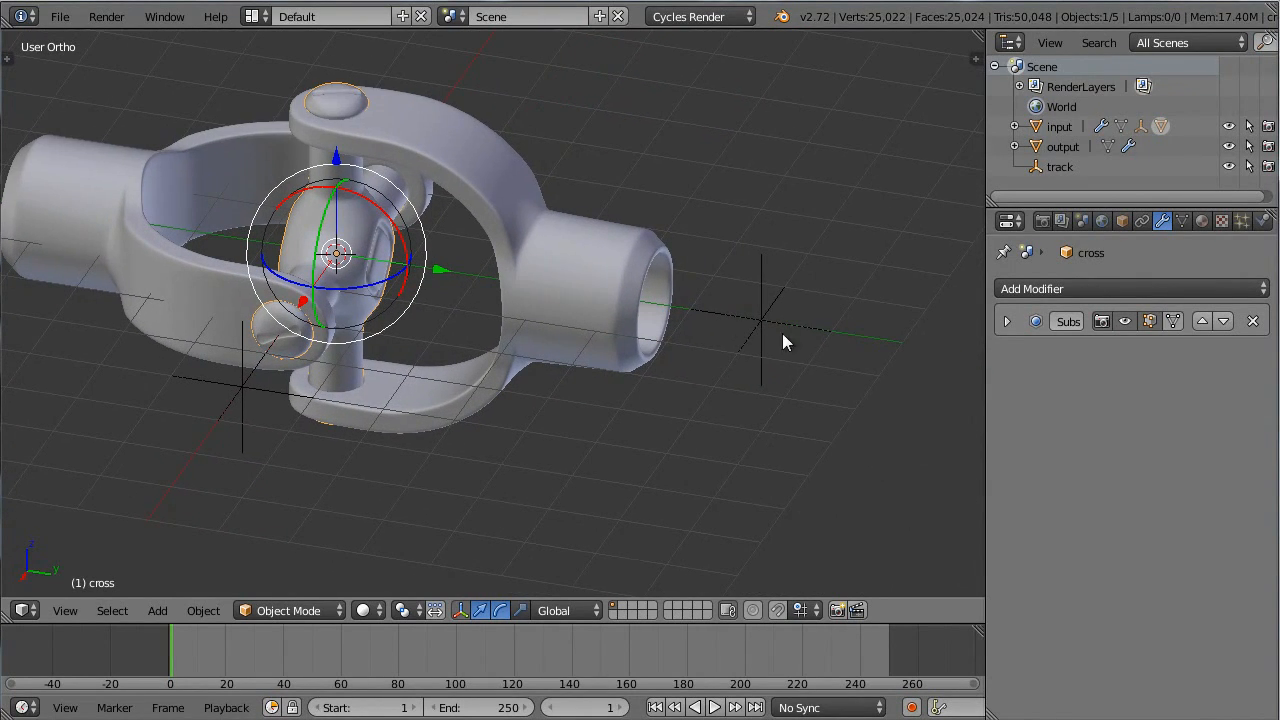
click(1060, 166)
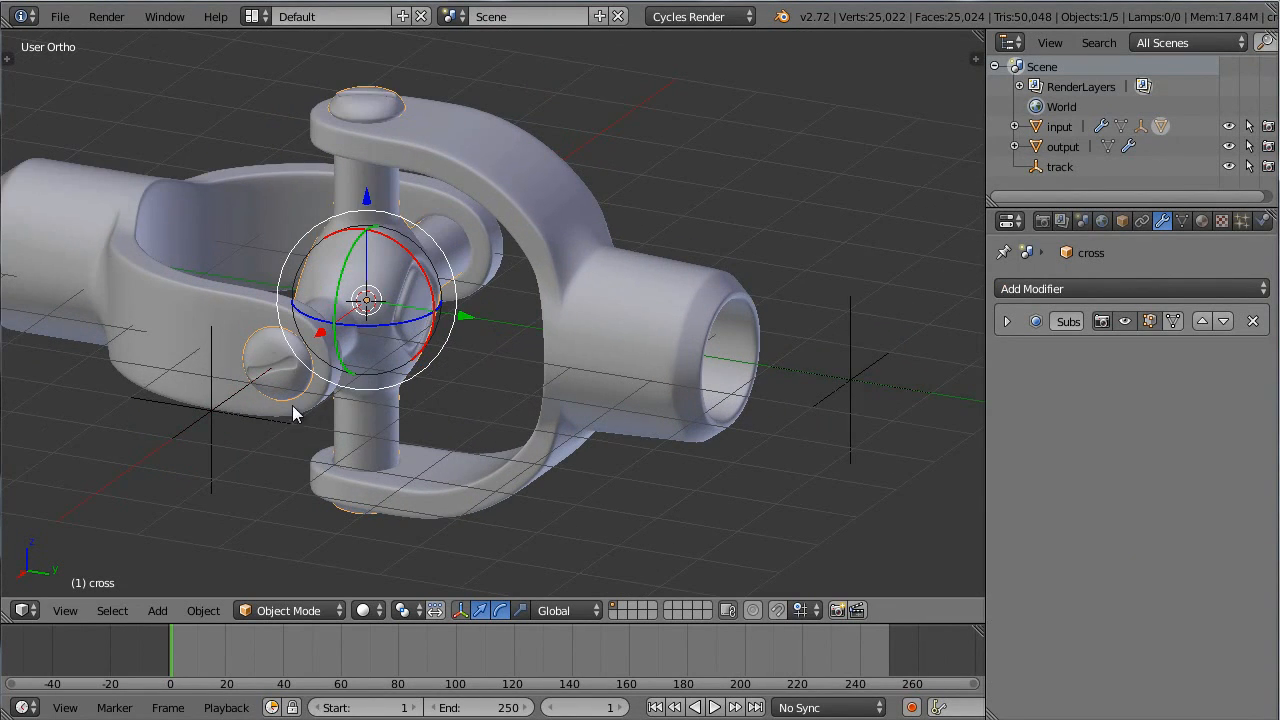
mouse_move(144, 284)
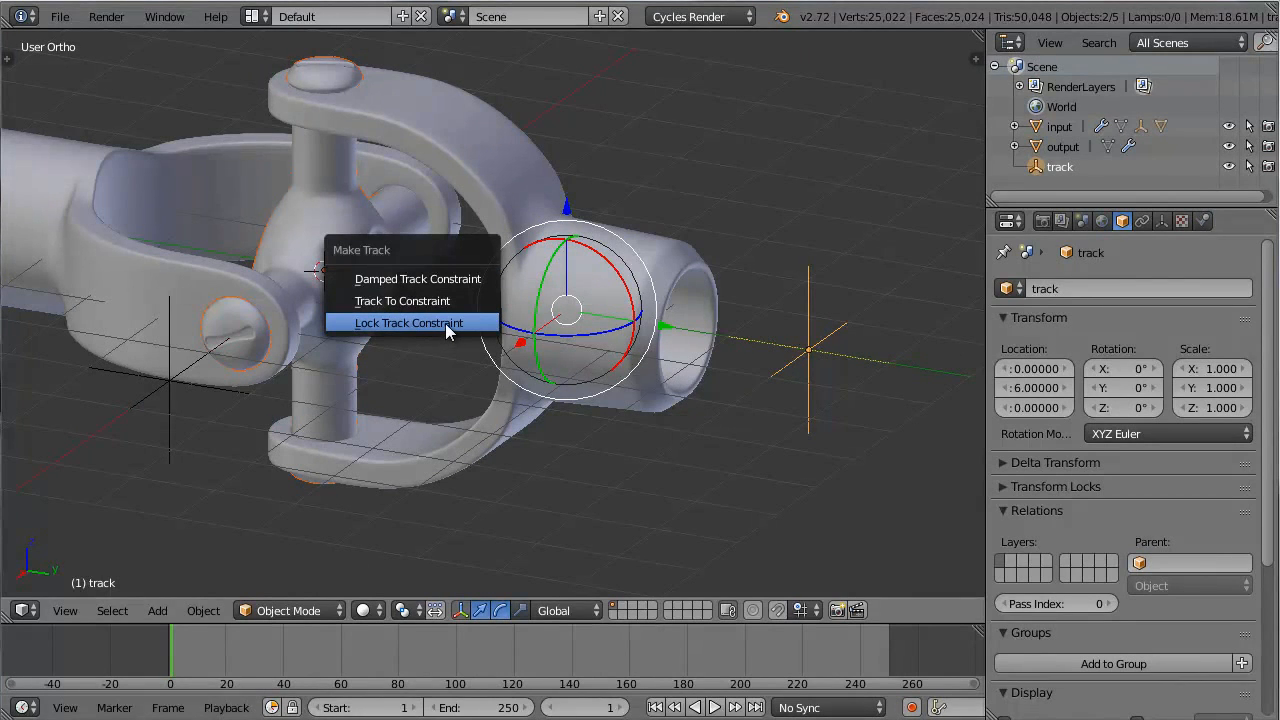
click(412, 322)
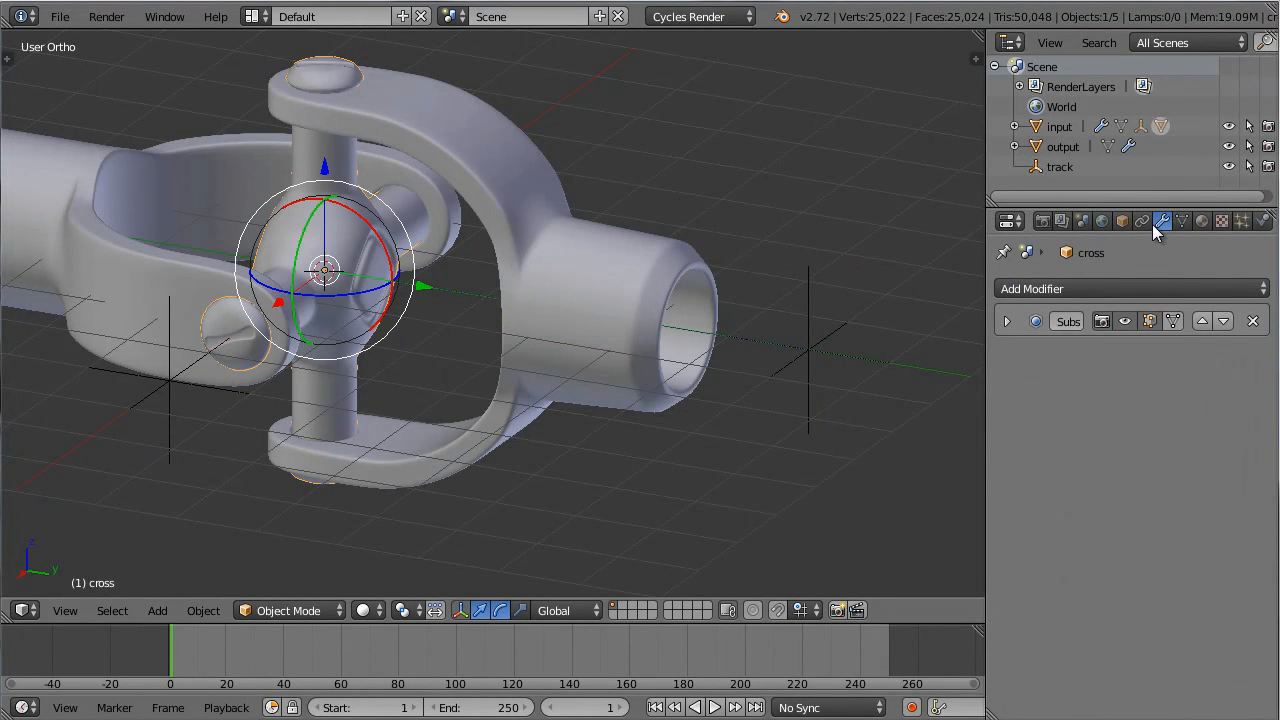
Set the transform orientation to Normal and view the cross's alignment toward track.
click(1142, 220)
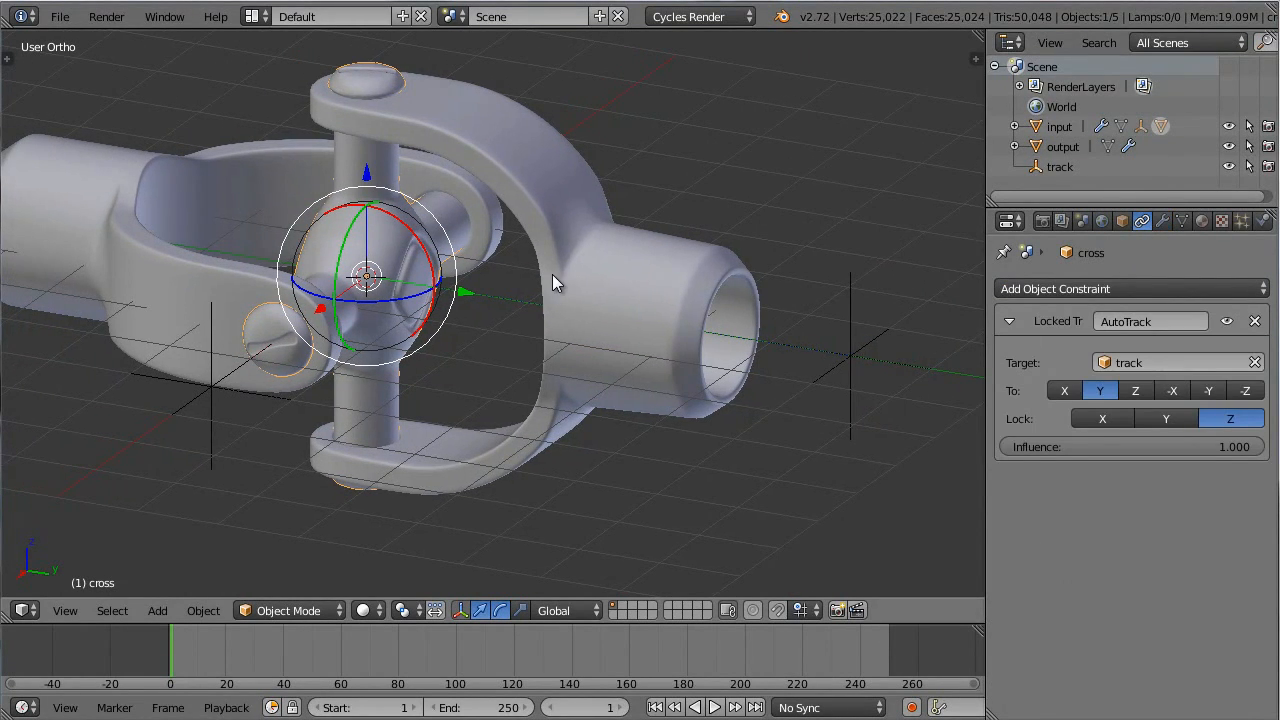
click(564, 610)
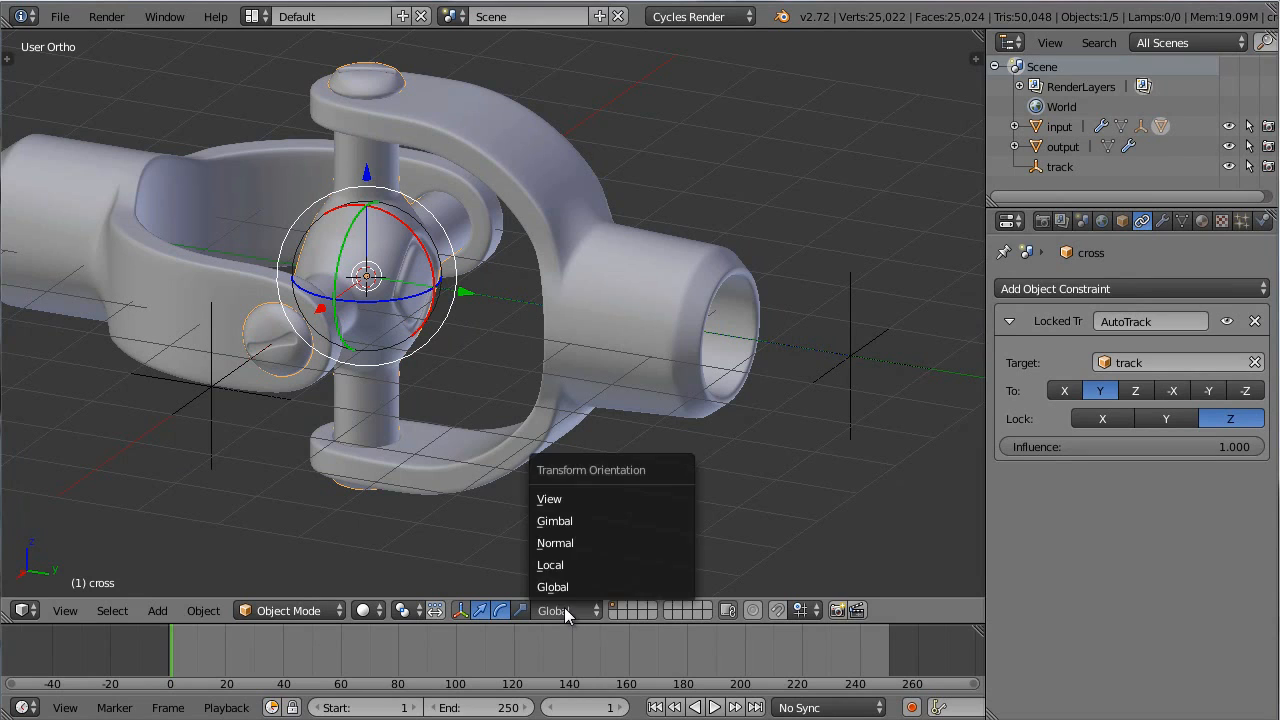
click(556, 544)
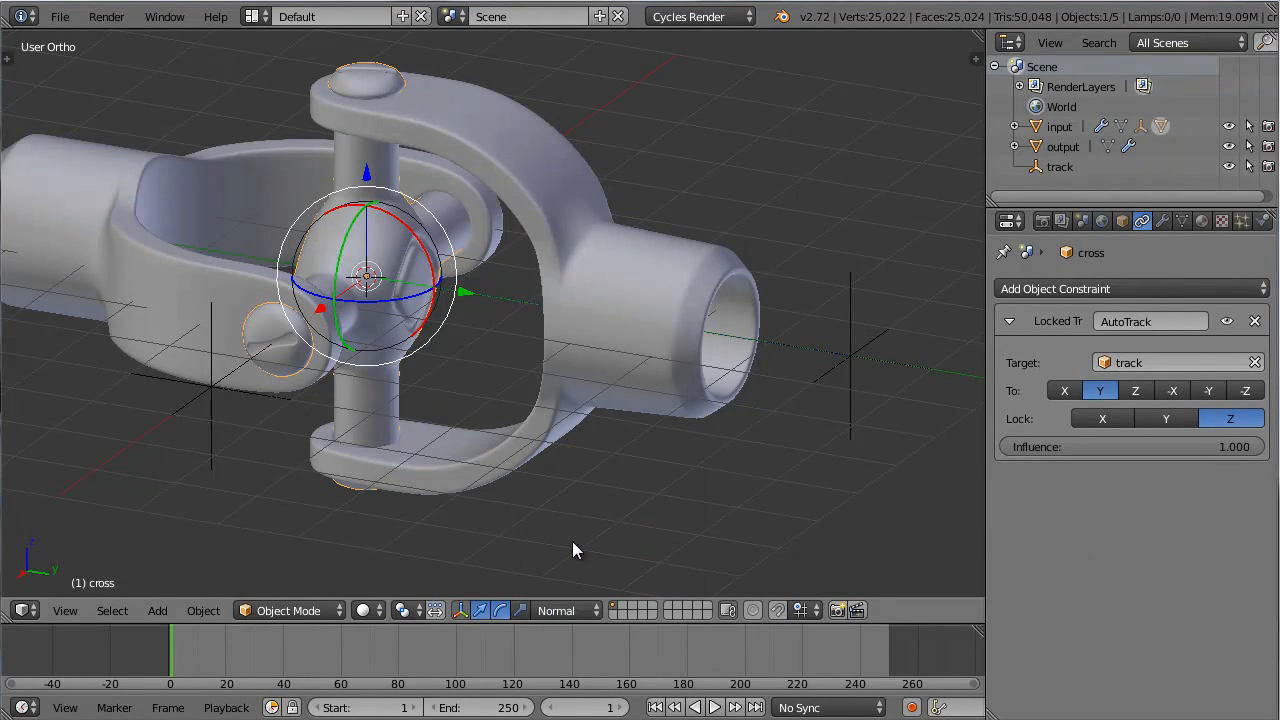
mouse_move(472, 290)
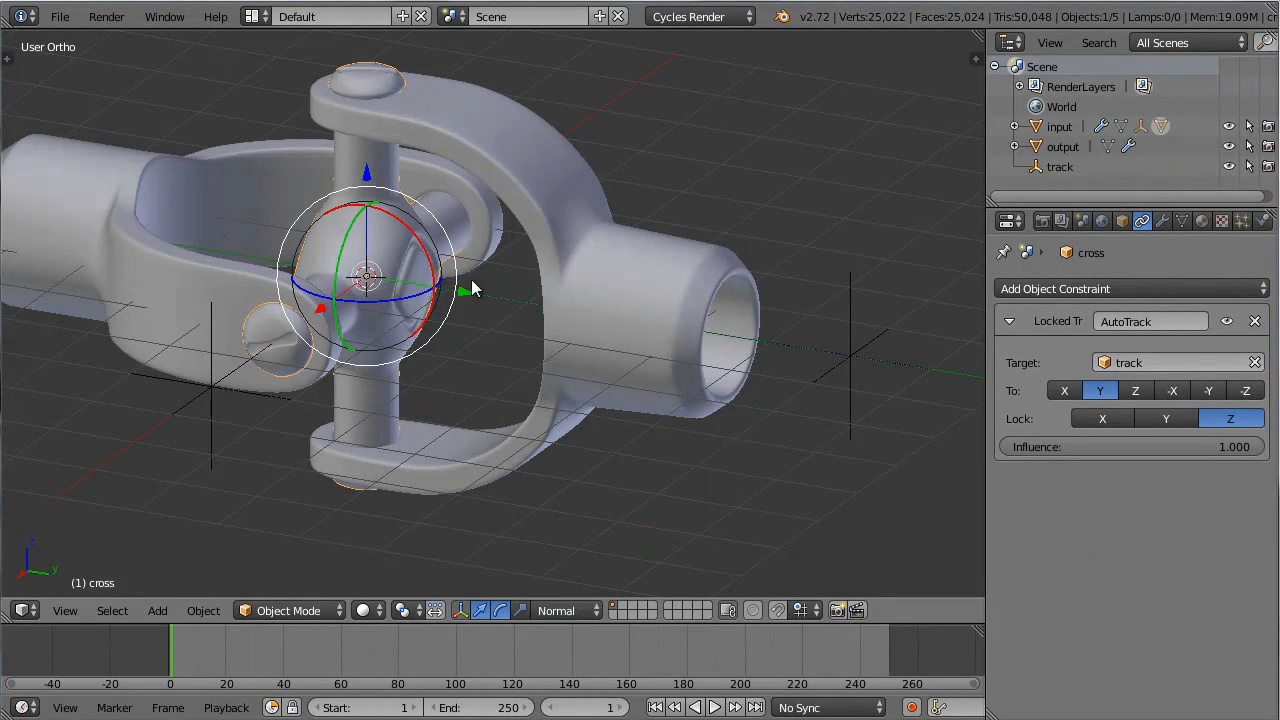
drag(476, 290, 664, 370)
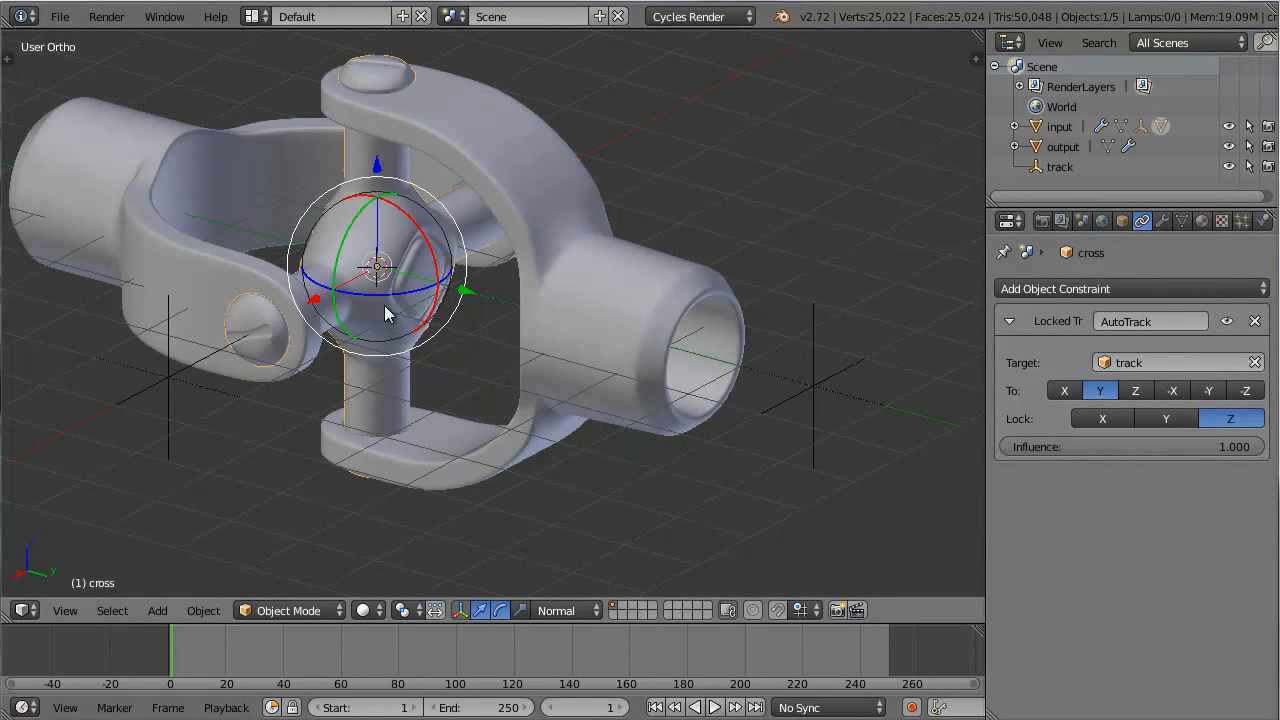
mouse_move(396, 278)
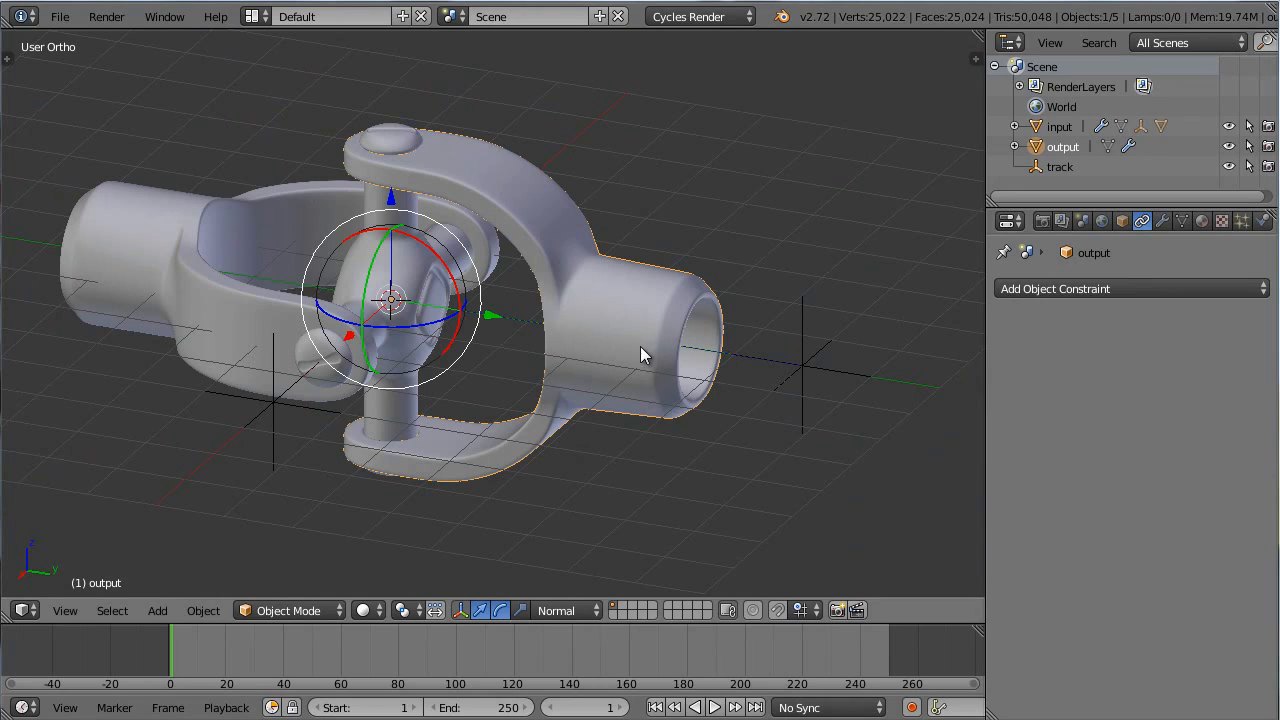
mouse_move(616, 376)
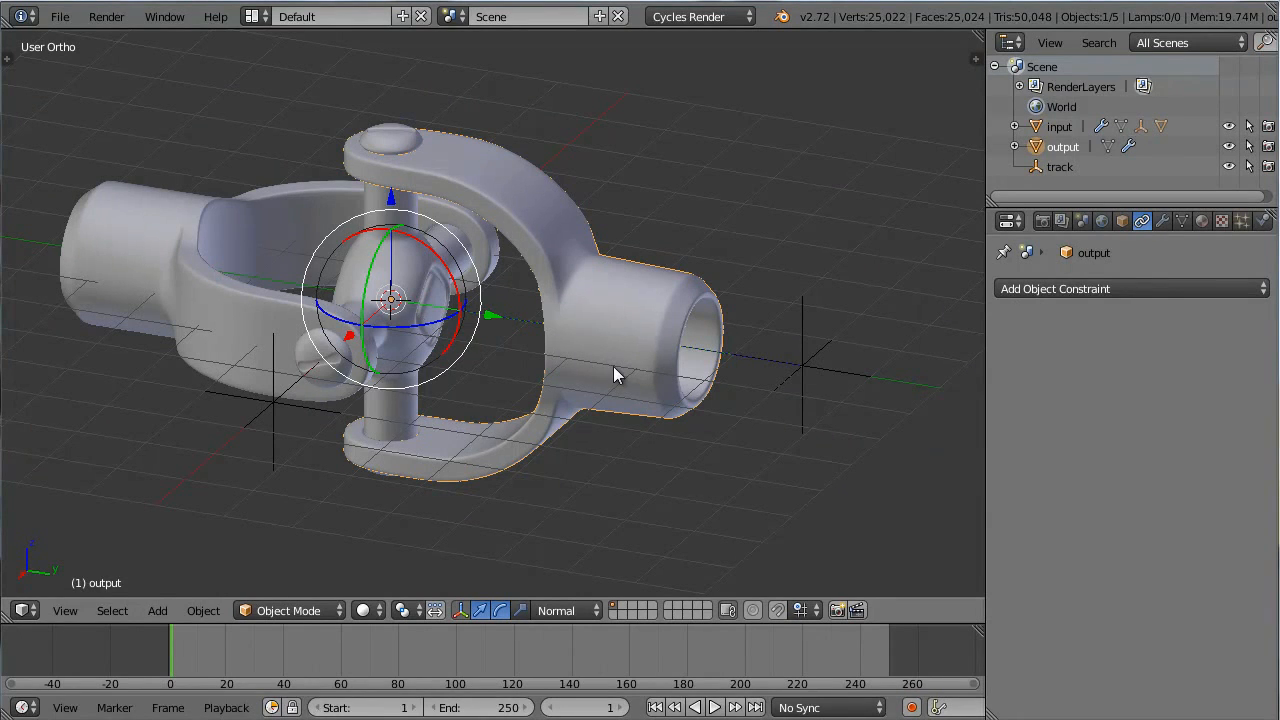
mouse_move(608, 374)
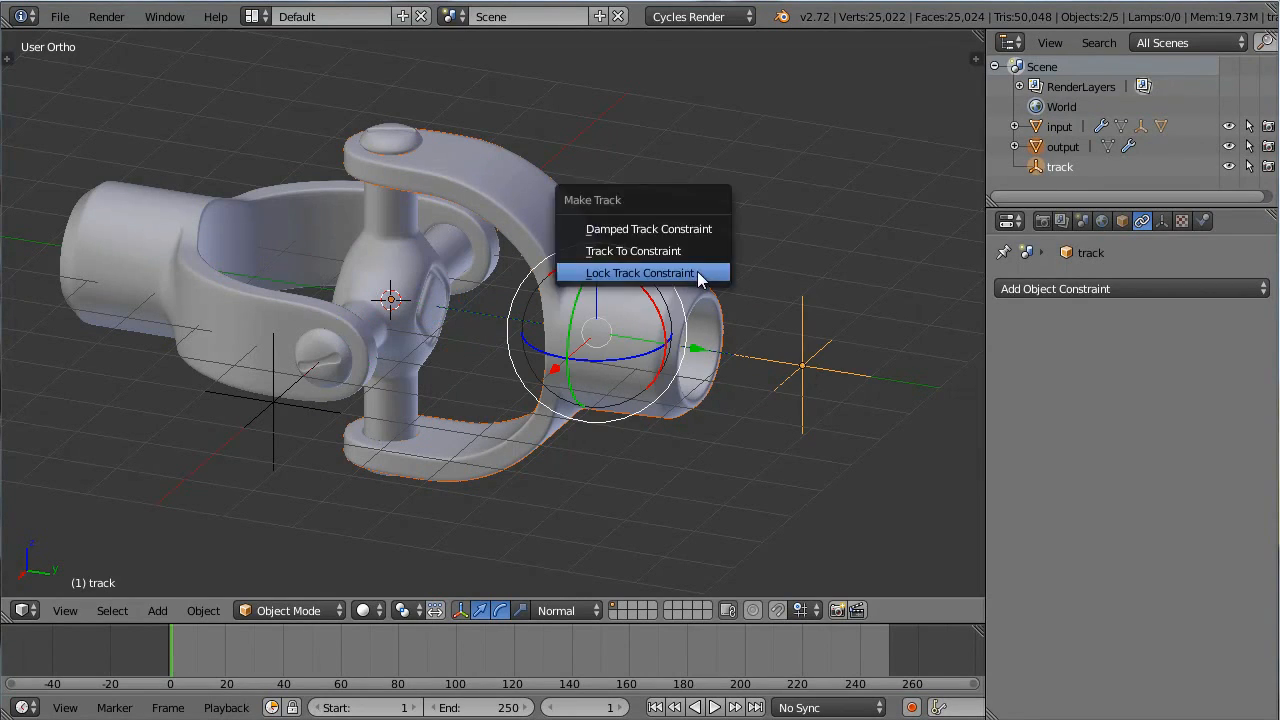
mouse_move(652, 256)
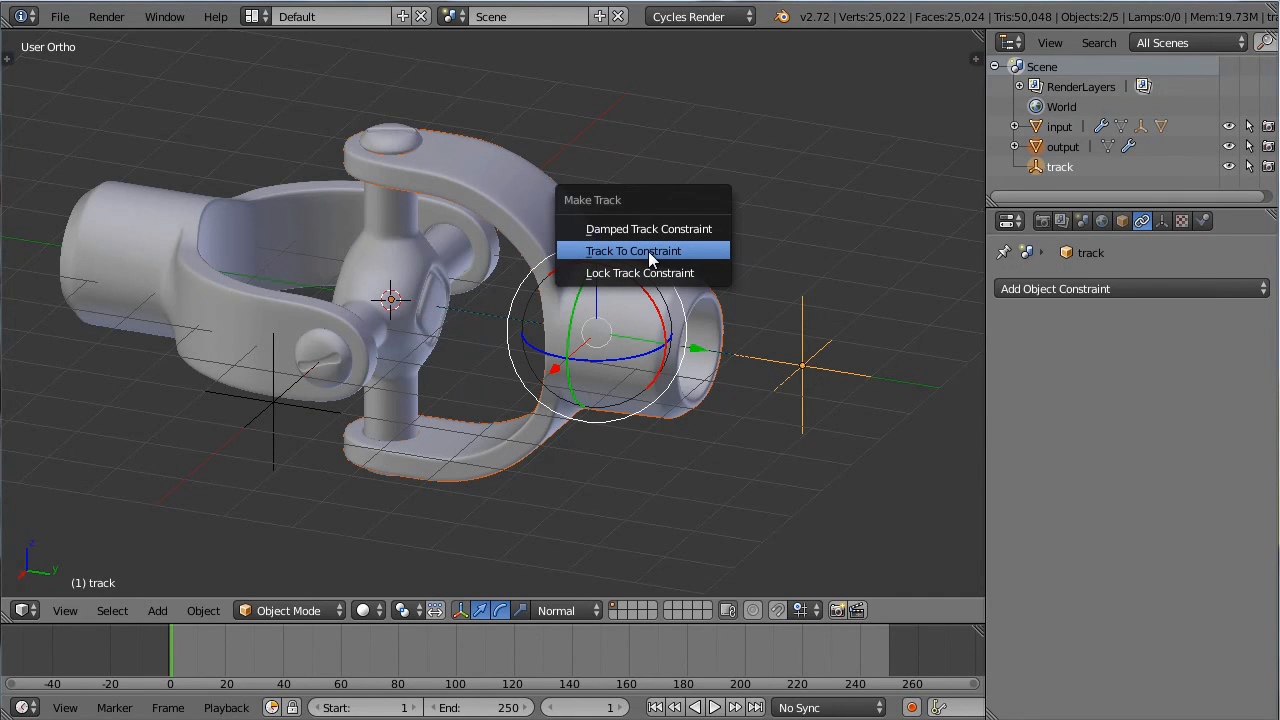
Add a Track To constraint making the output yoke aim at the track empty.
click(640, 252)
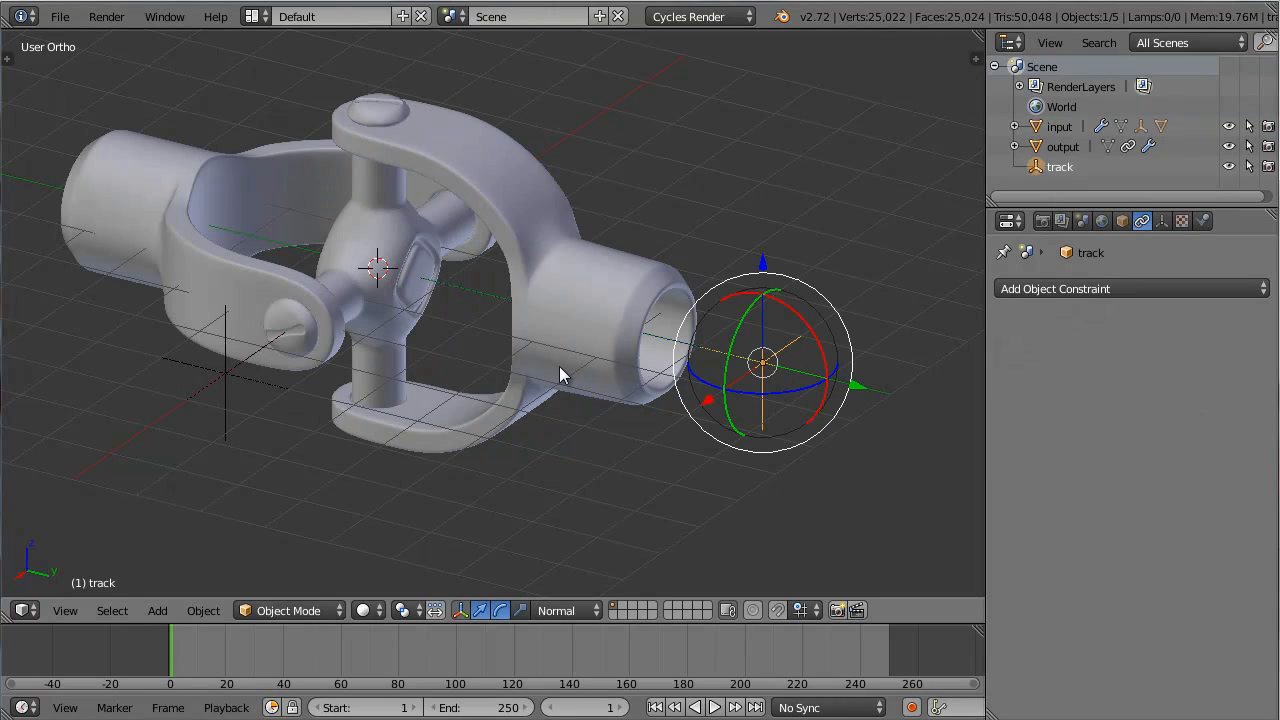
click(1062, 146)
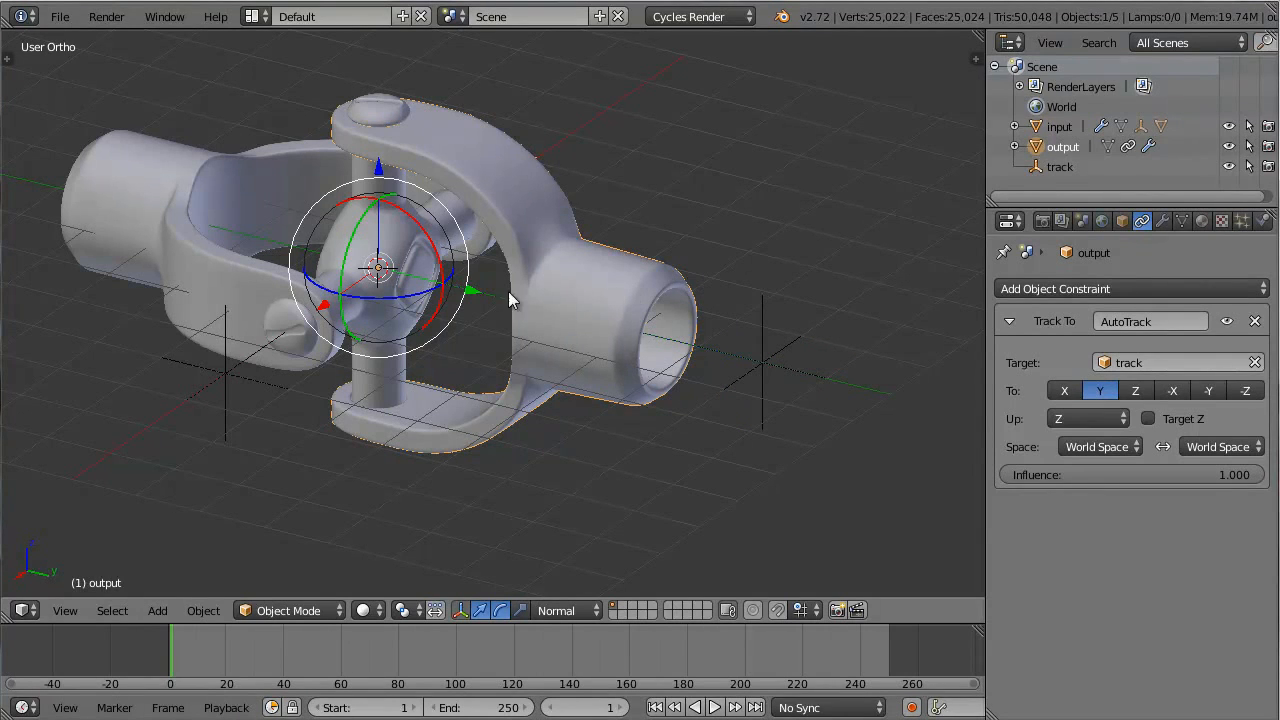
mouse_move(1124, 440)
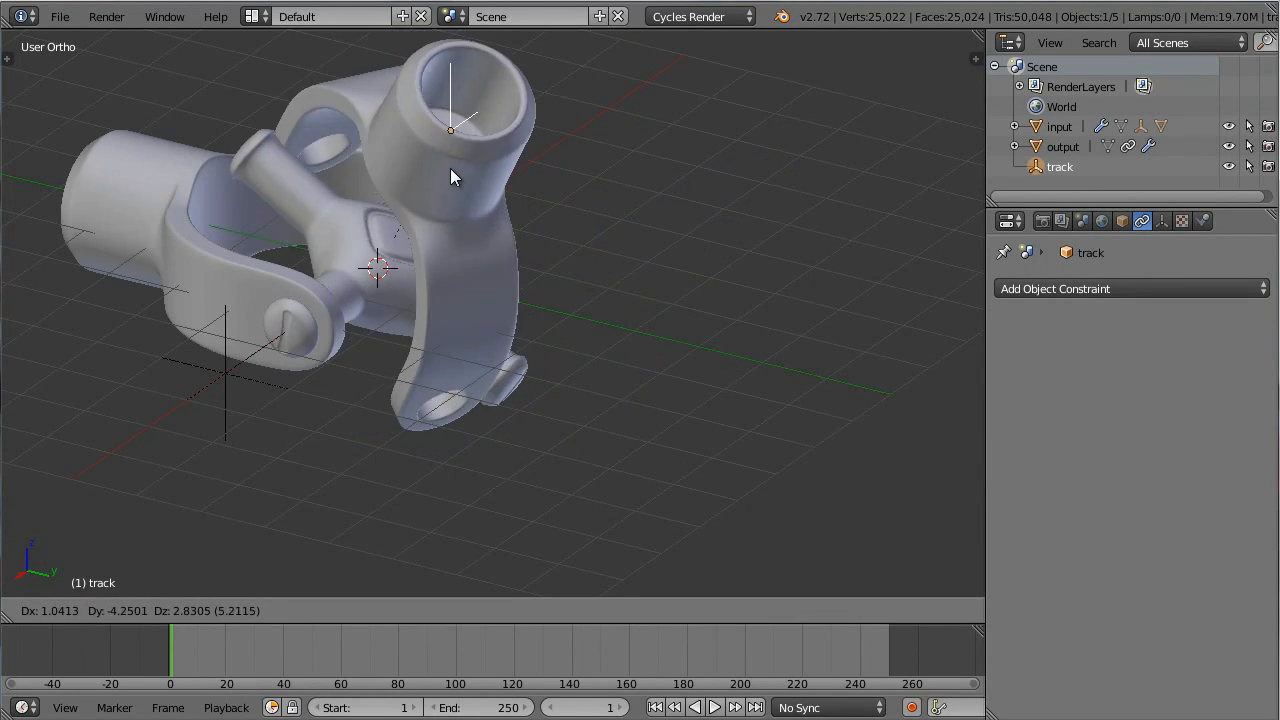
drag(450, 176, 284, 330)
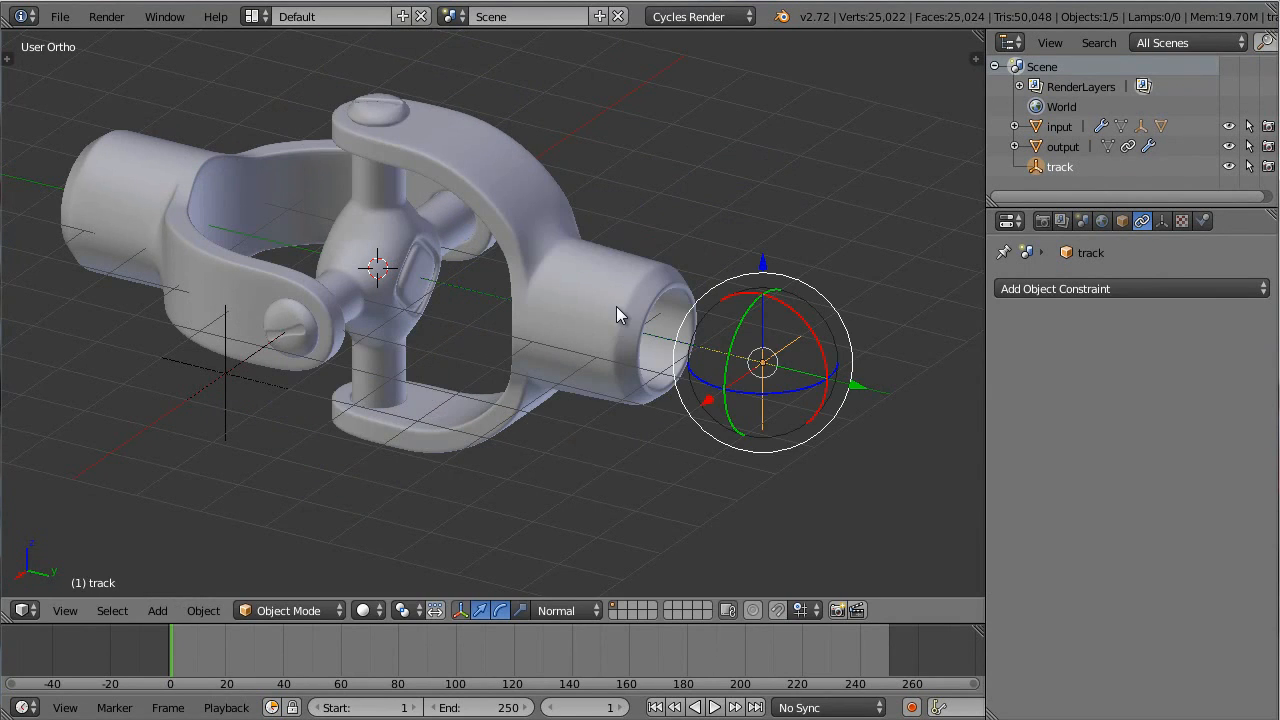
click(1062, 146)
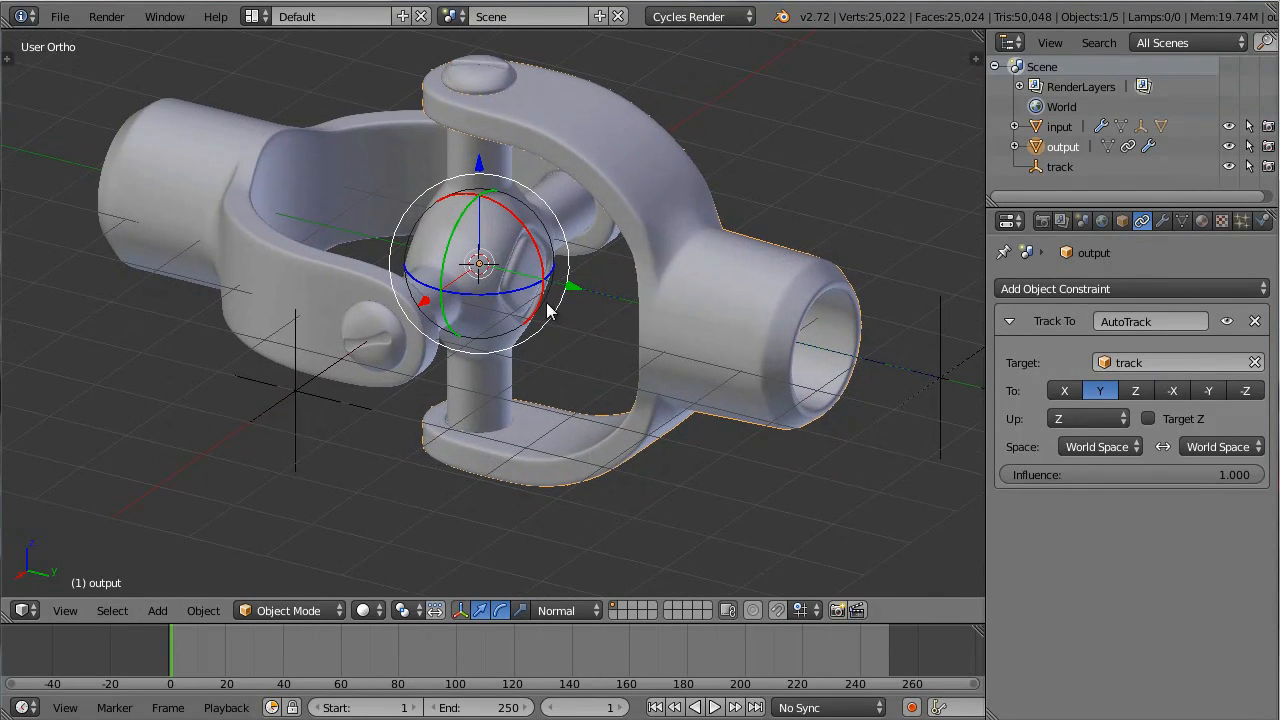
mouse_move(298, 404)
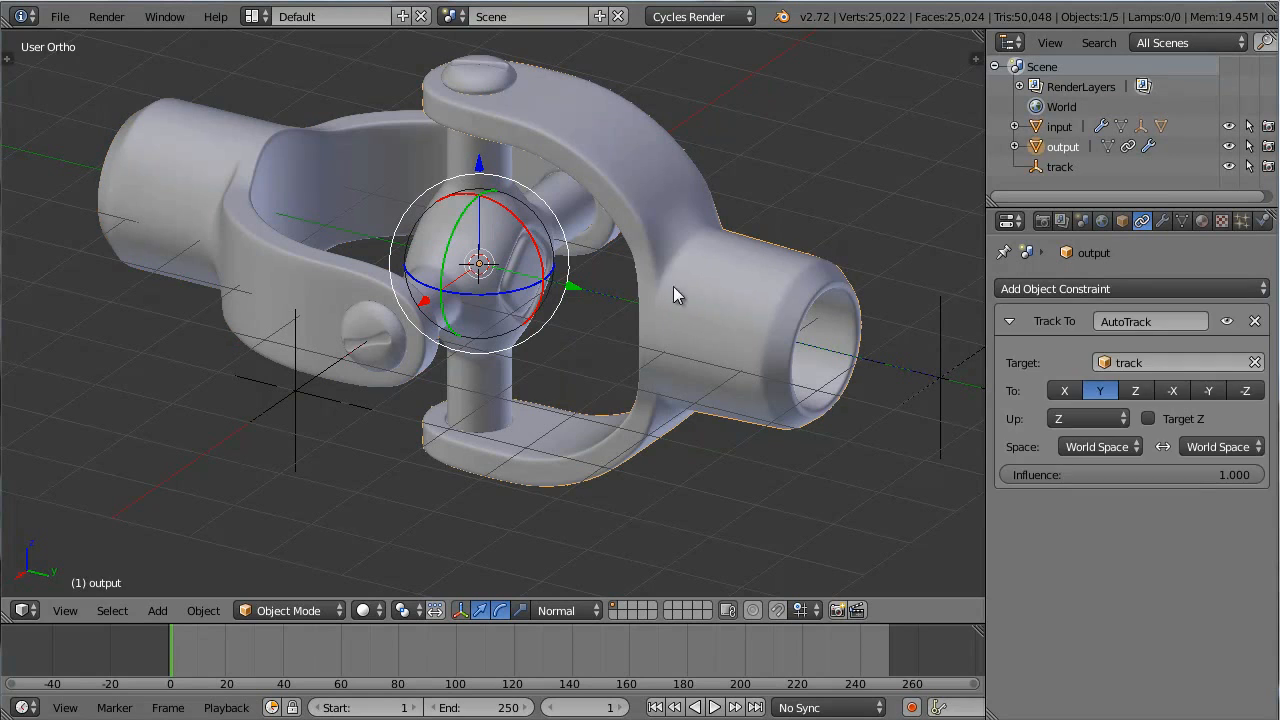
click(1058, 126)
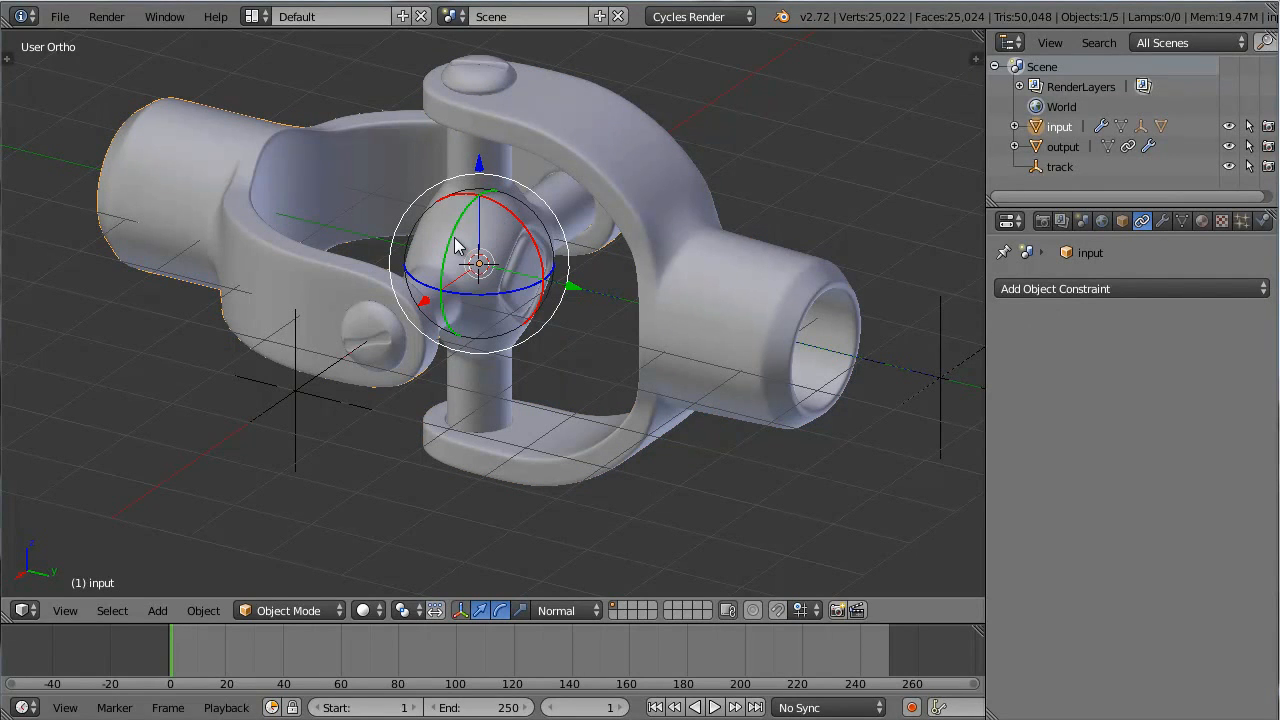
drag(456, 244, 444, 276)
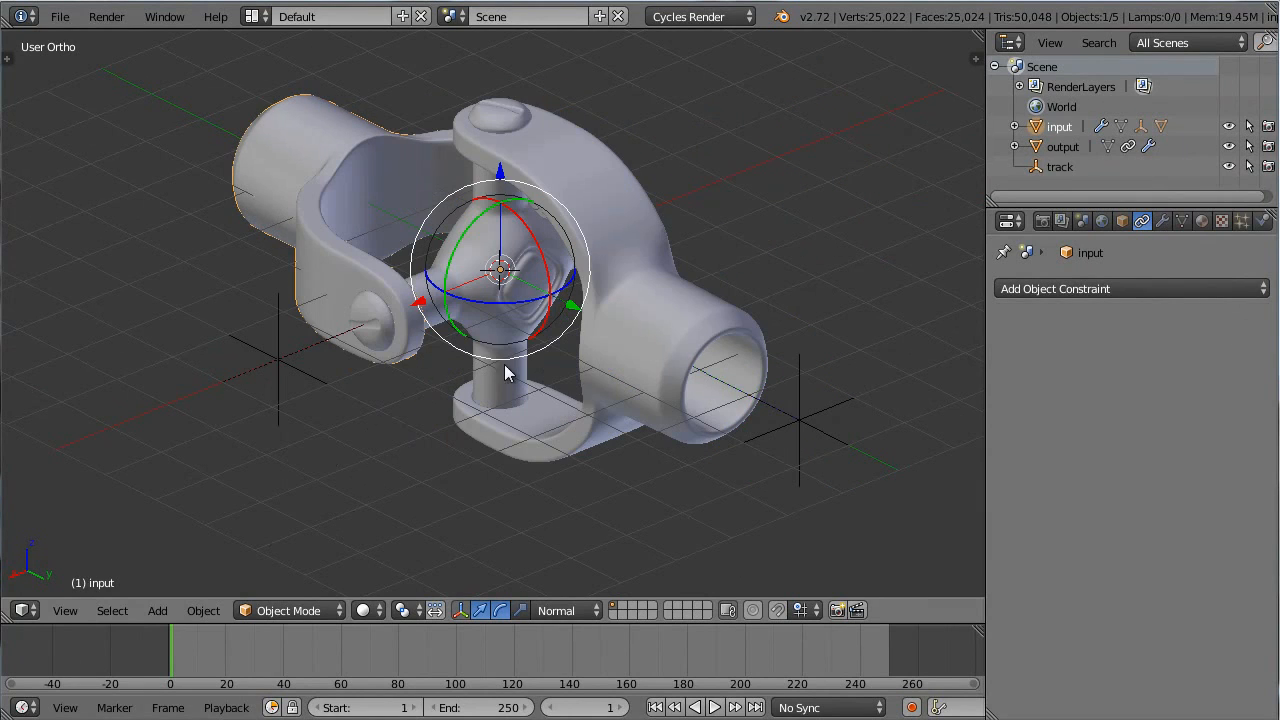
Add a Locked Track constraint on the output targeting aim, To Y with Z locked.
click(1062, 146)
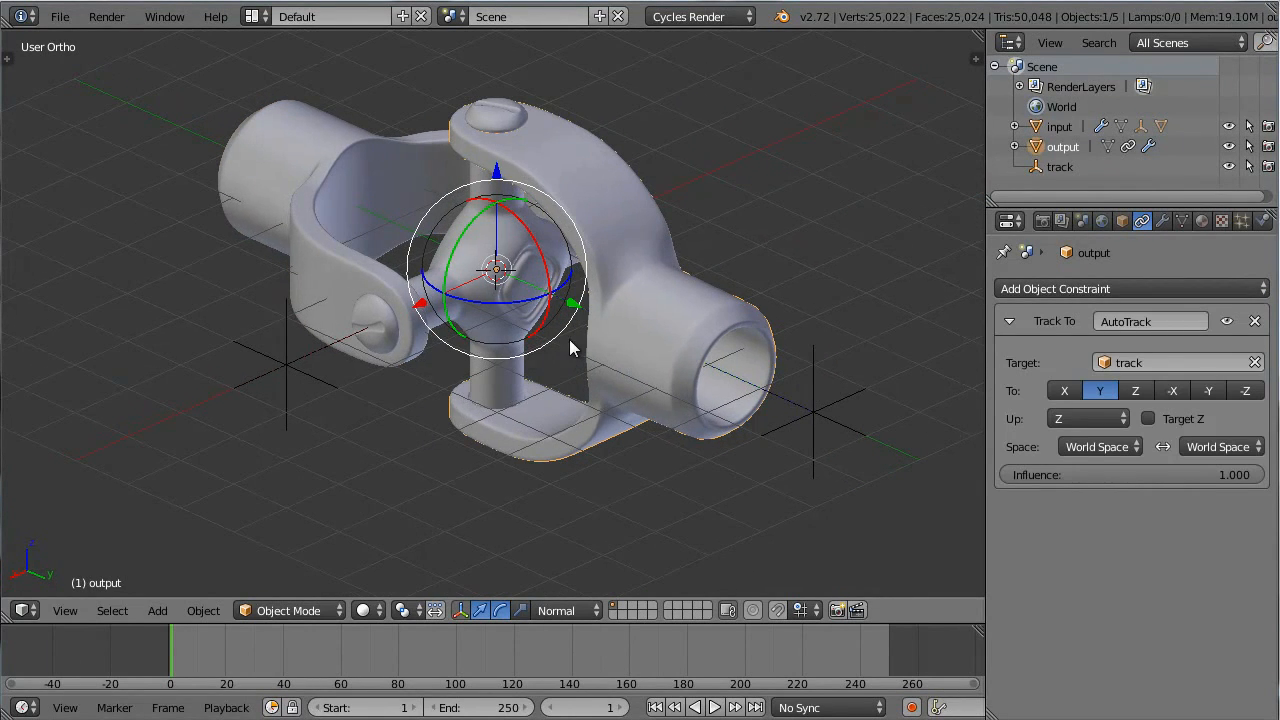
mouse_move(292, 376)
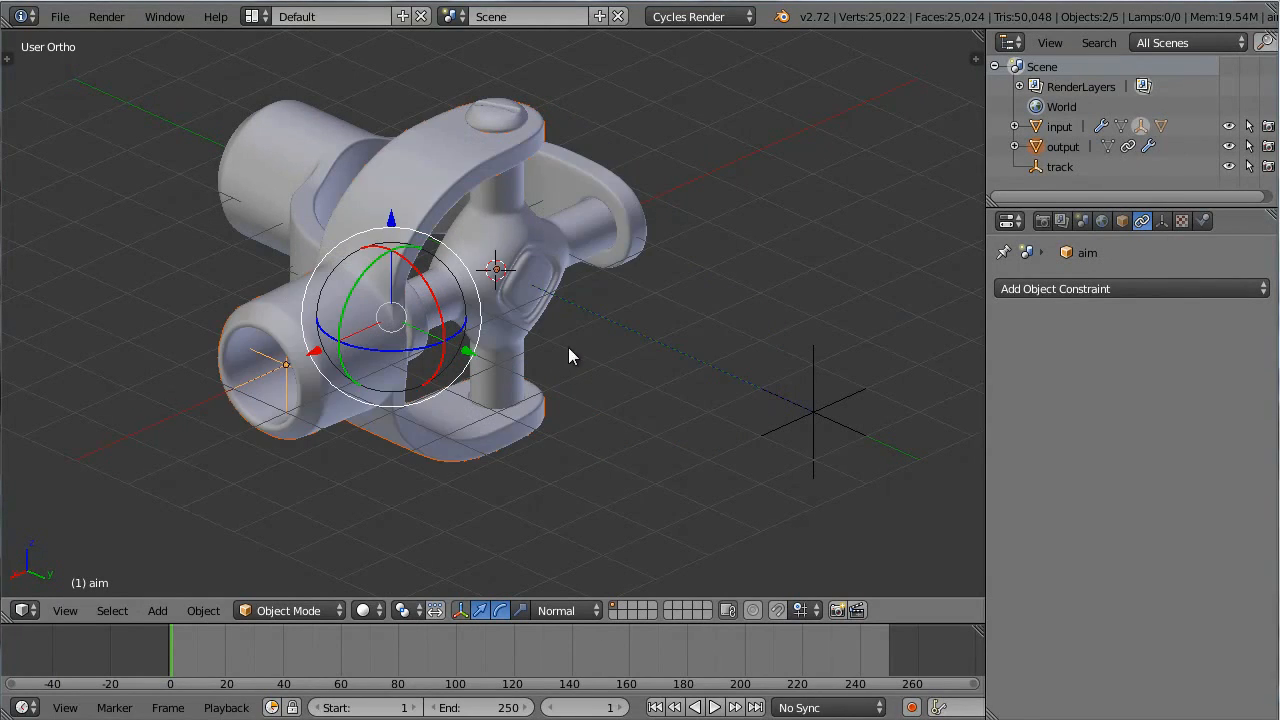
click(1062, 146)
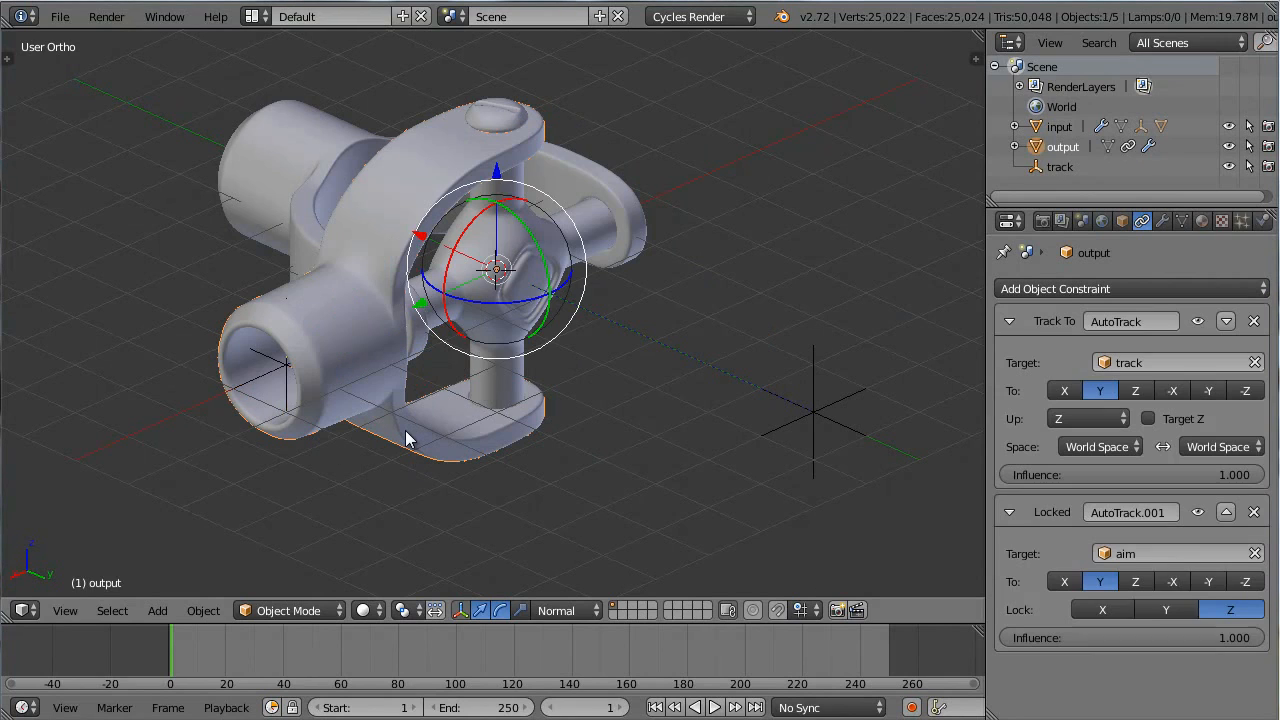
click(1008, 320)
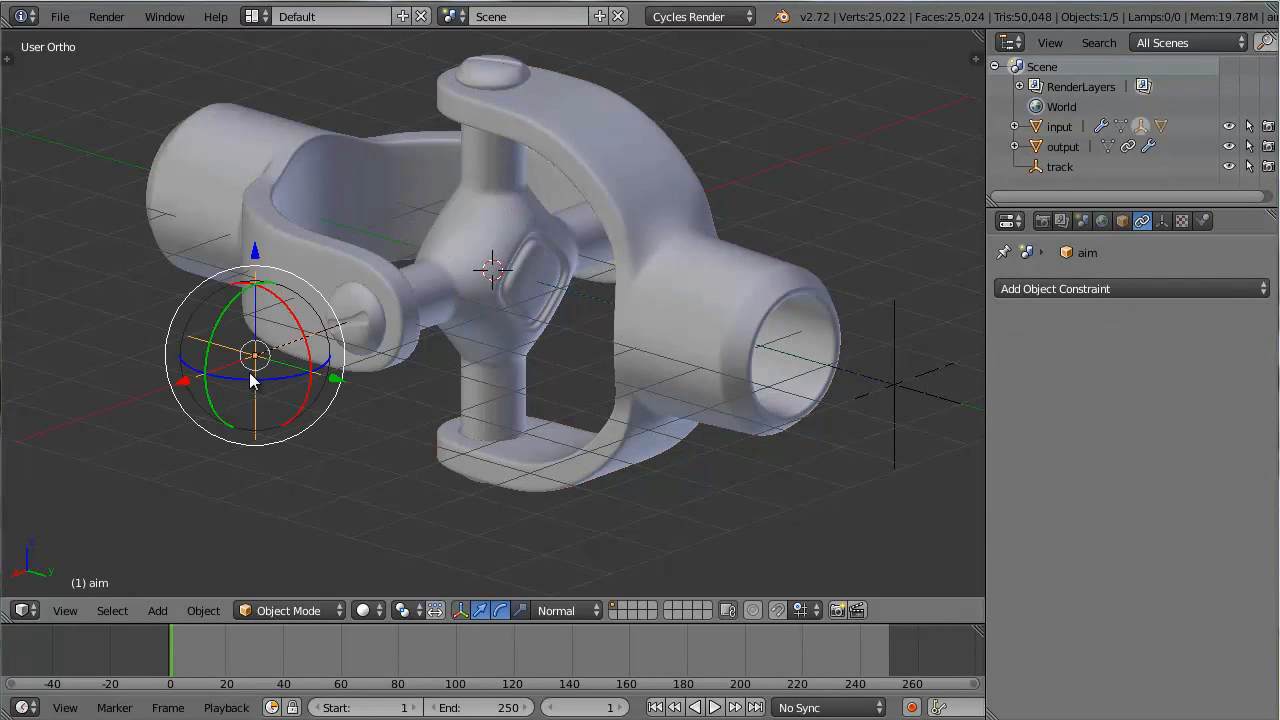
Set the output's Locked Track To axis to X and move the track empty to test the tracking.
click(1062, 146)
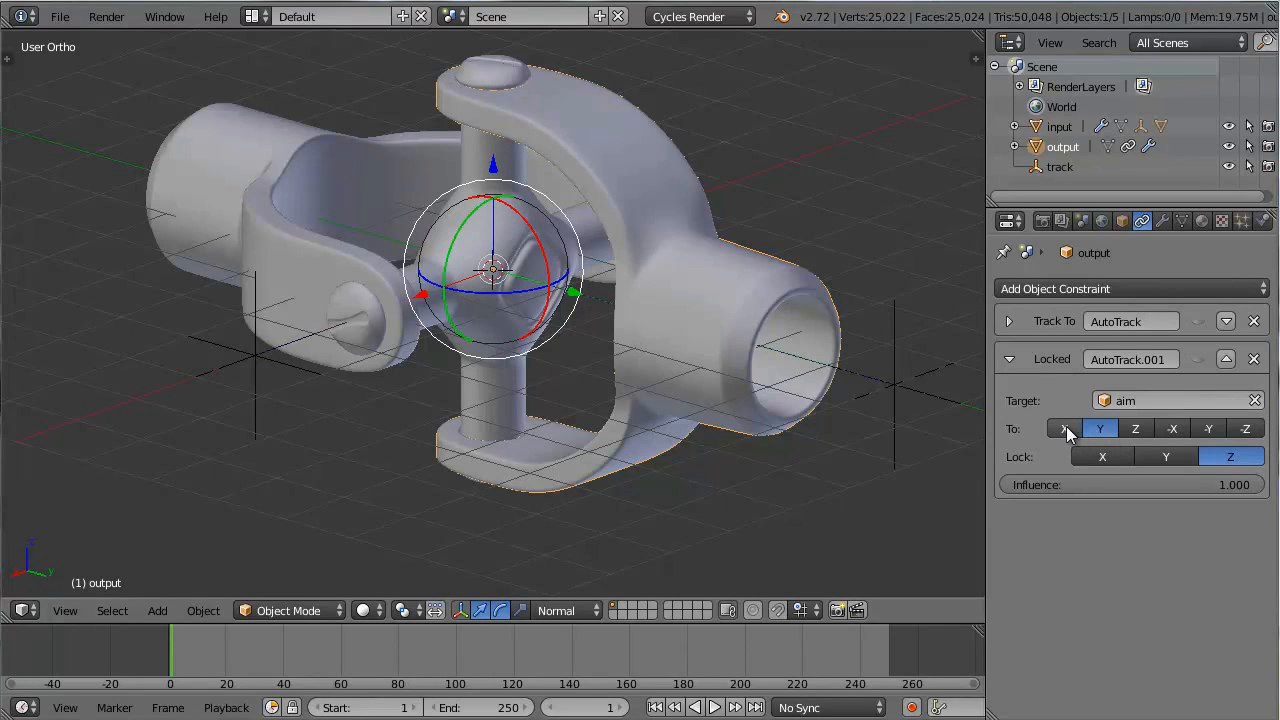
click(1064, 428)
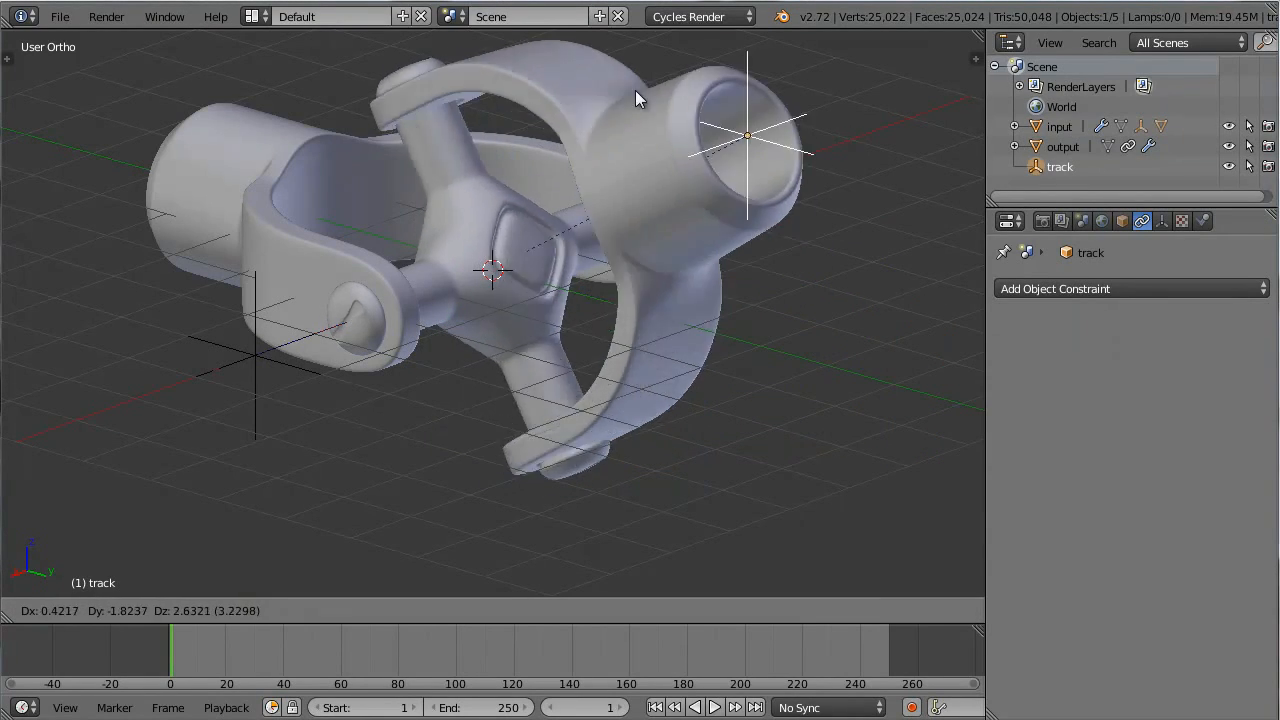
drag(640, 98, 740, 206)
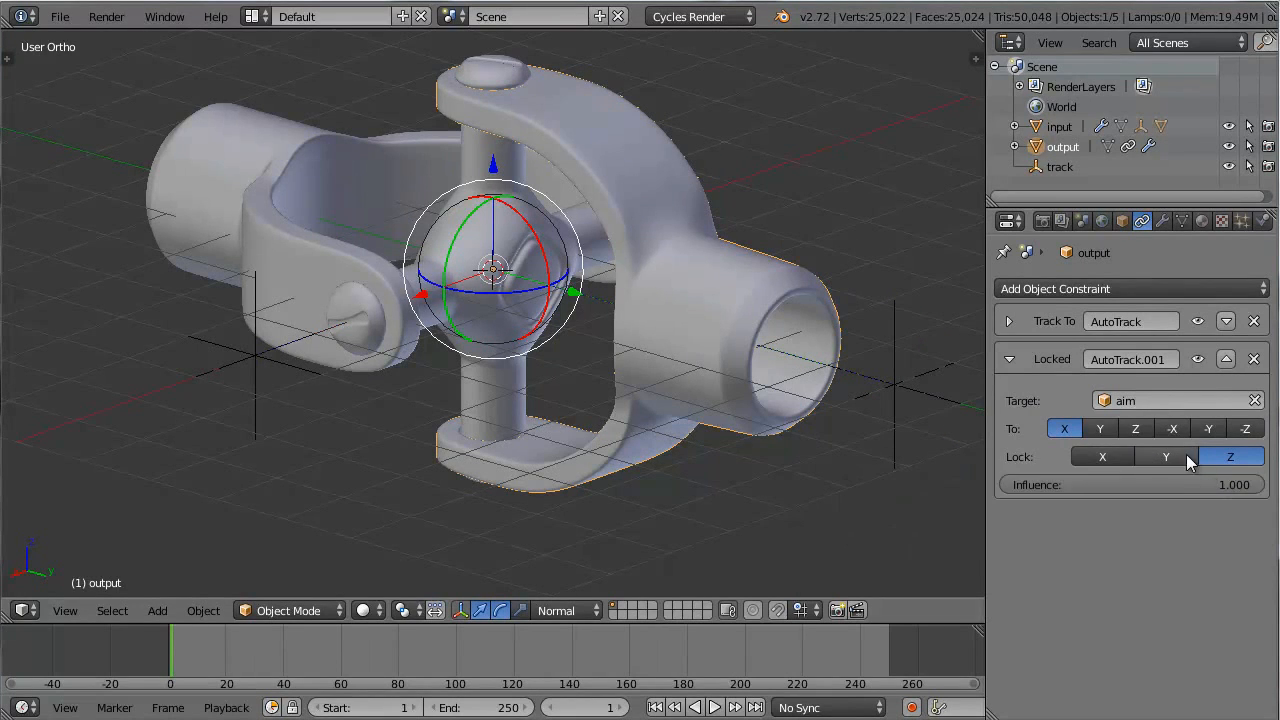
click(1166, 456)
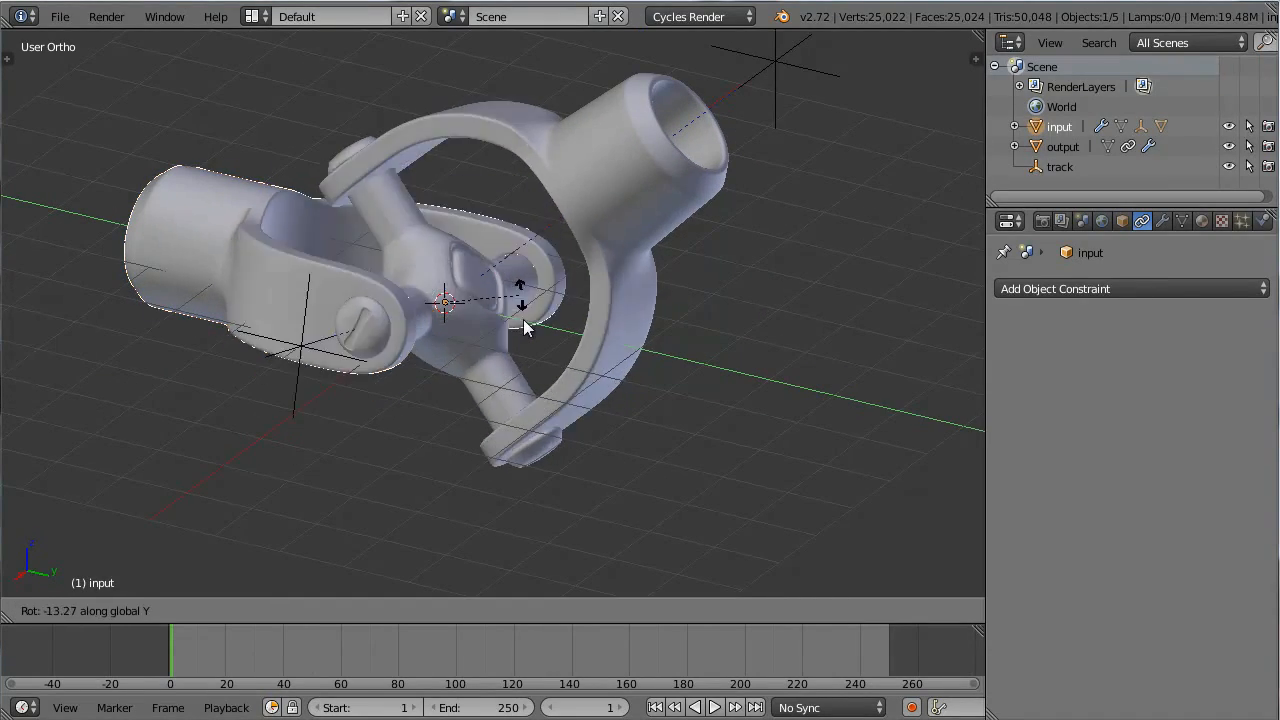
drag(520, 300, 460, 216)
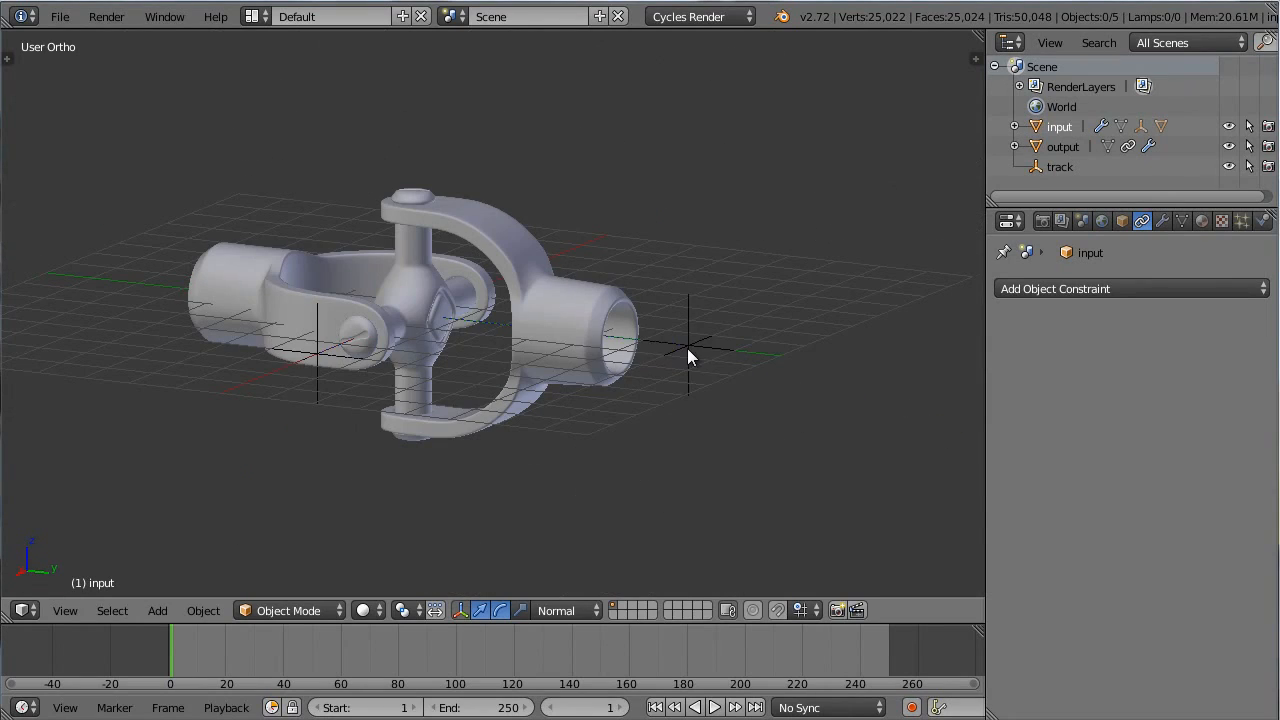
click(1060, 166)
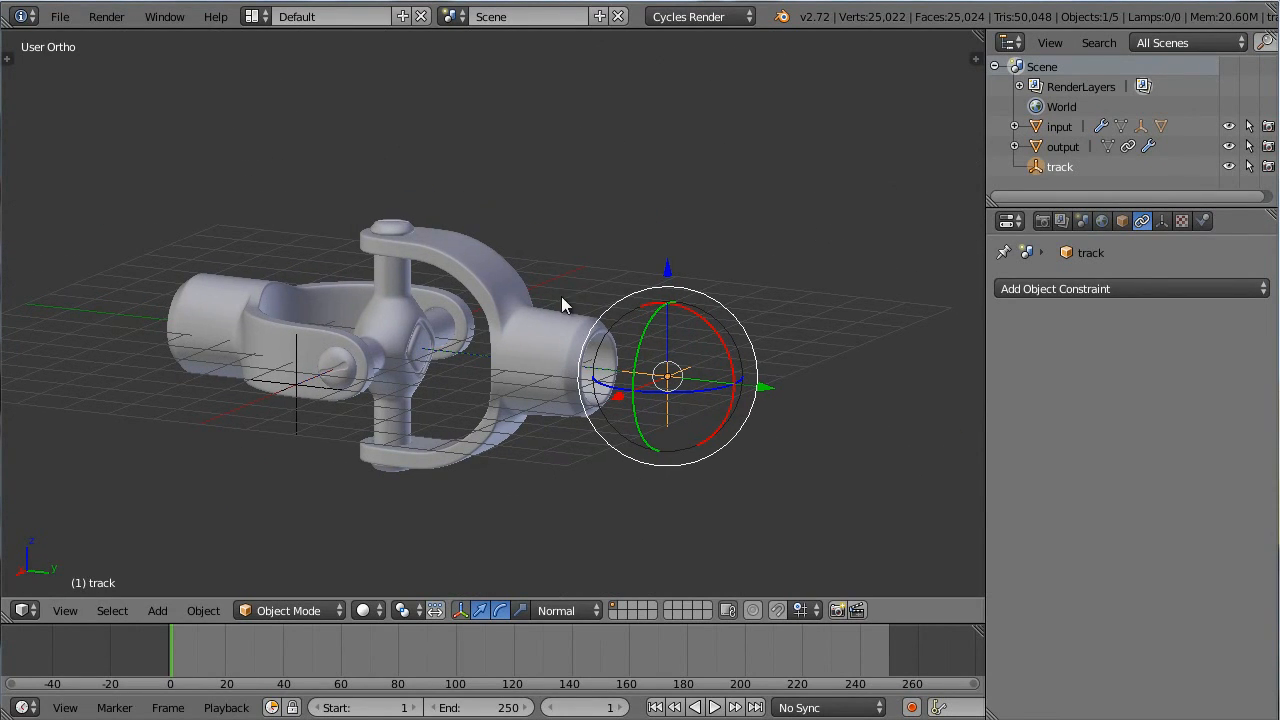